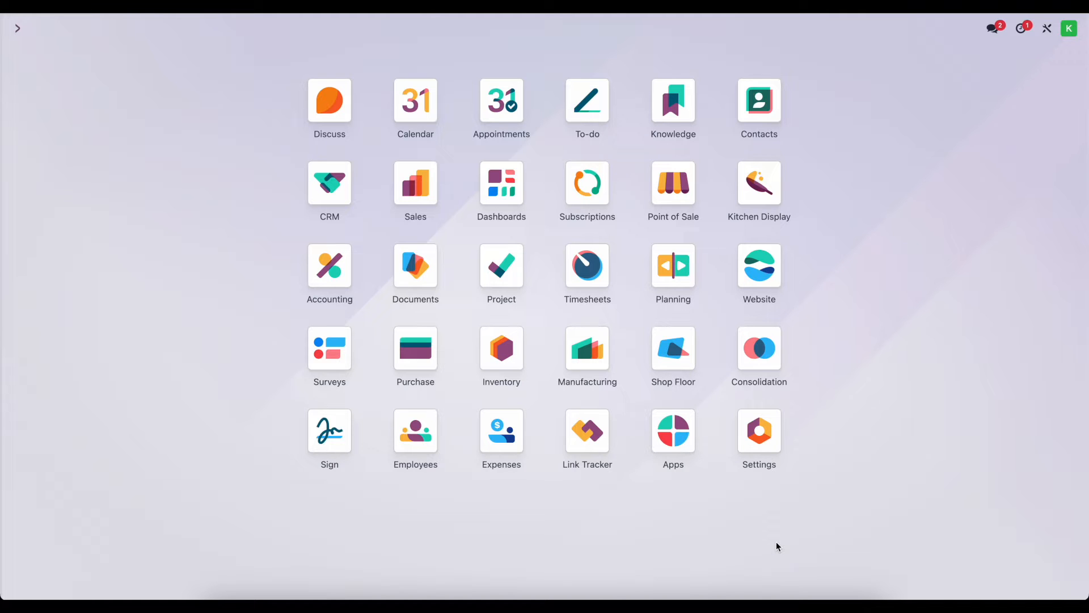
- Open Inventory's products list and the Product 1 (Standard Price) record
click(501, 349)
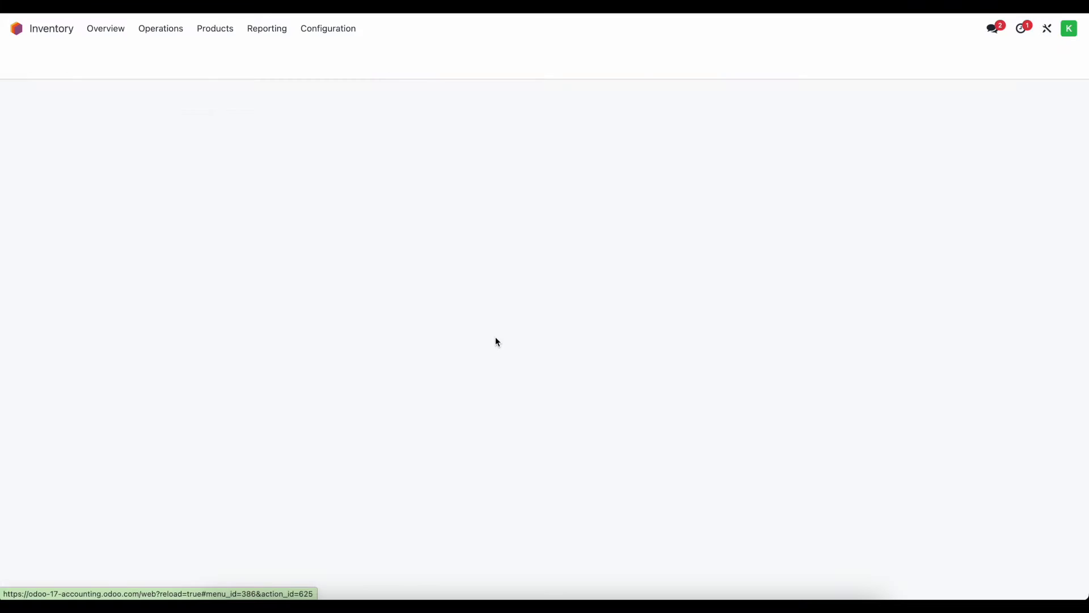
click(104, 28)
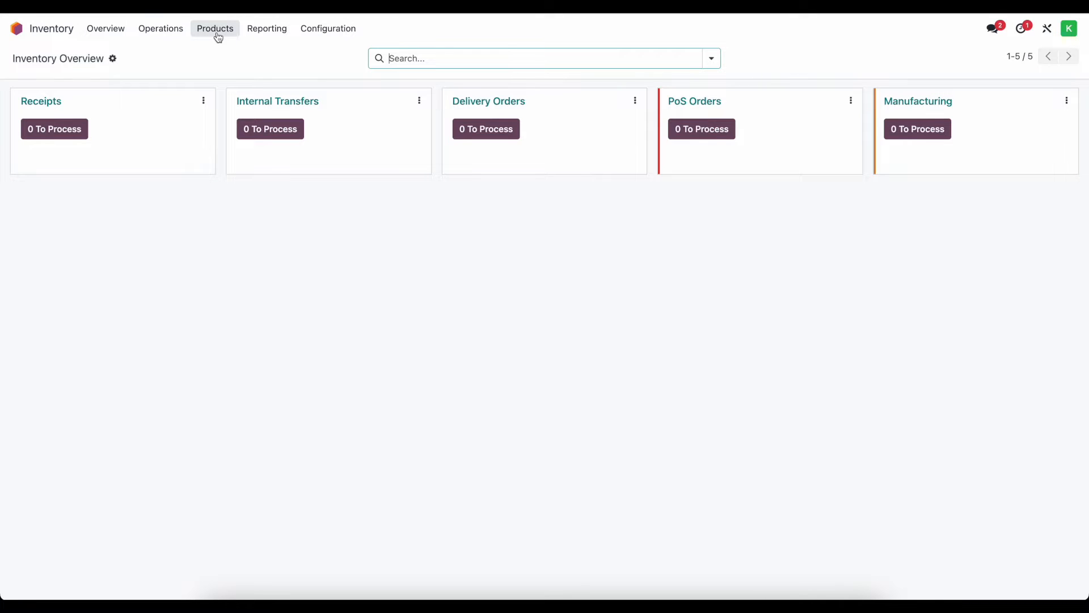
click(214, 28)
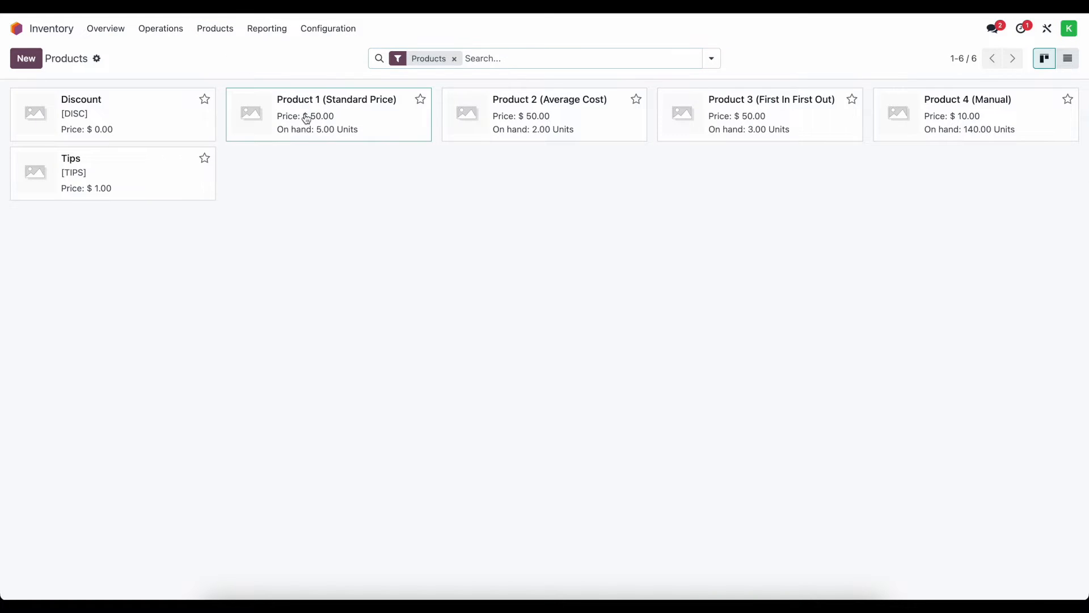
click(335, 114)
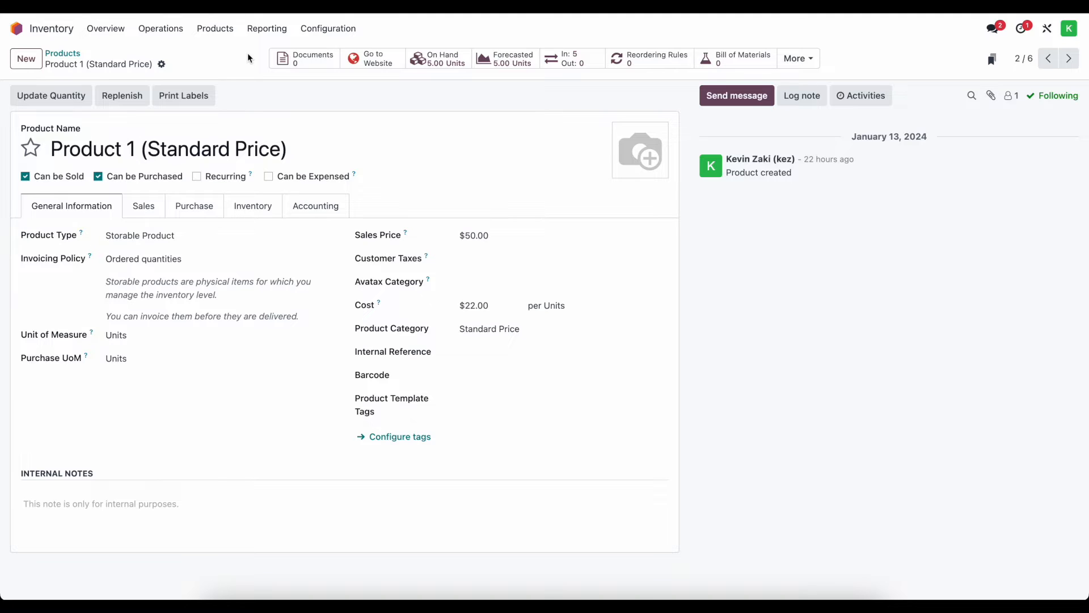
- Open Reporting > Valuation and start a Product Revaluation for Product 2 (Average Cost)
click(267, 29)
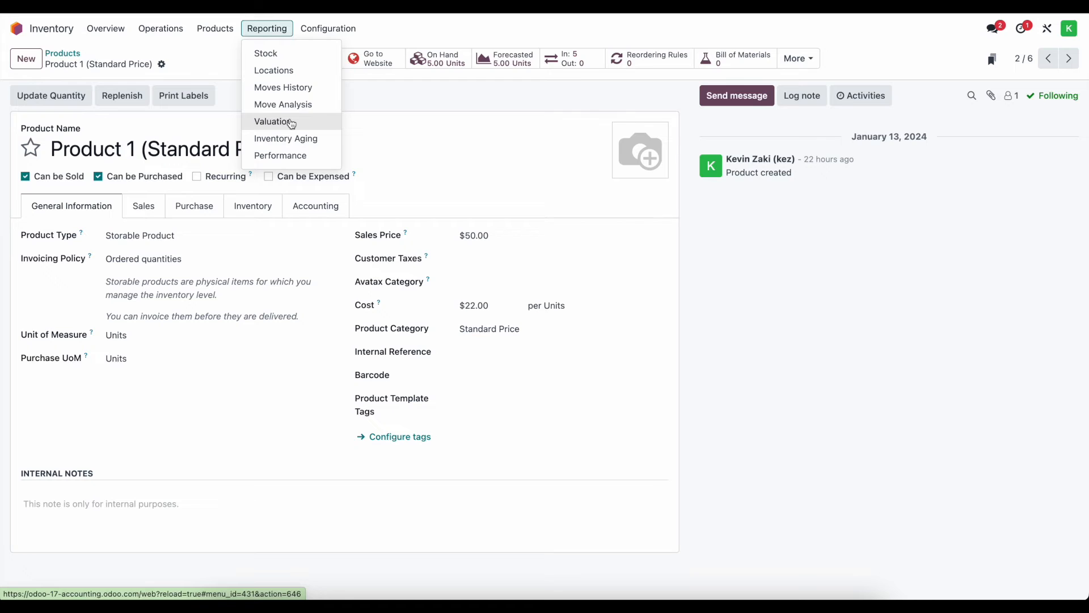
click(271, 122)
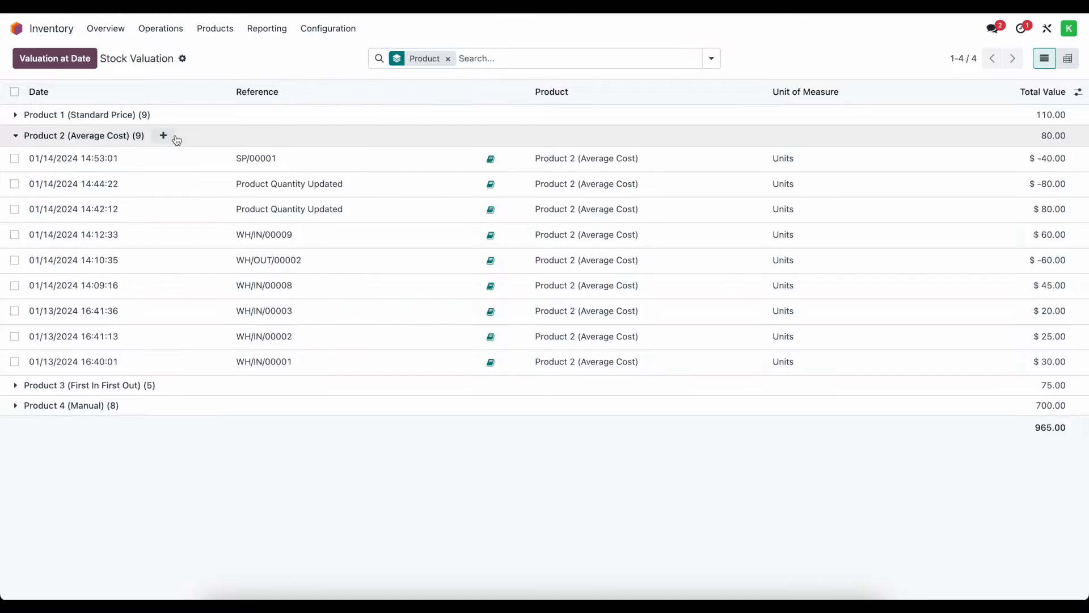
mouse_move(163, 135)
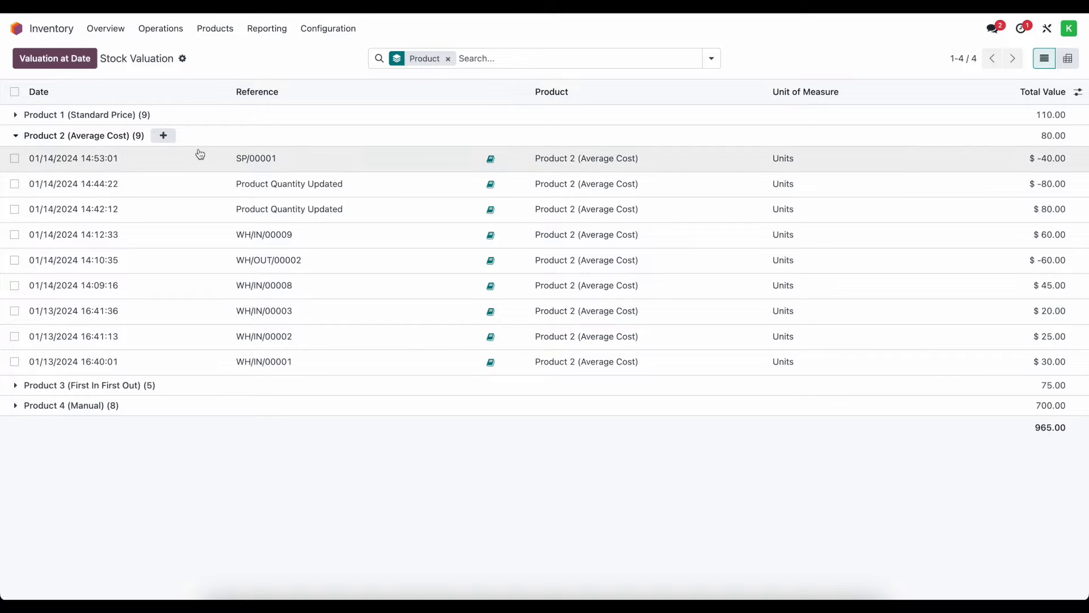
click(164, 135)
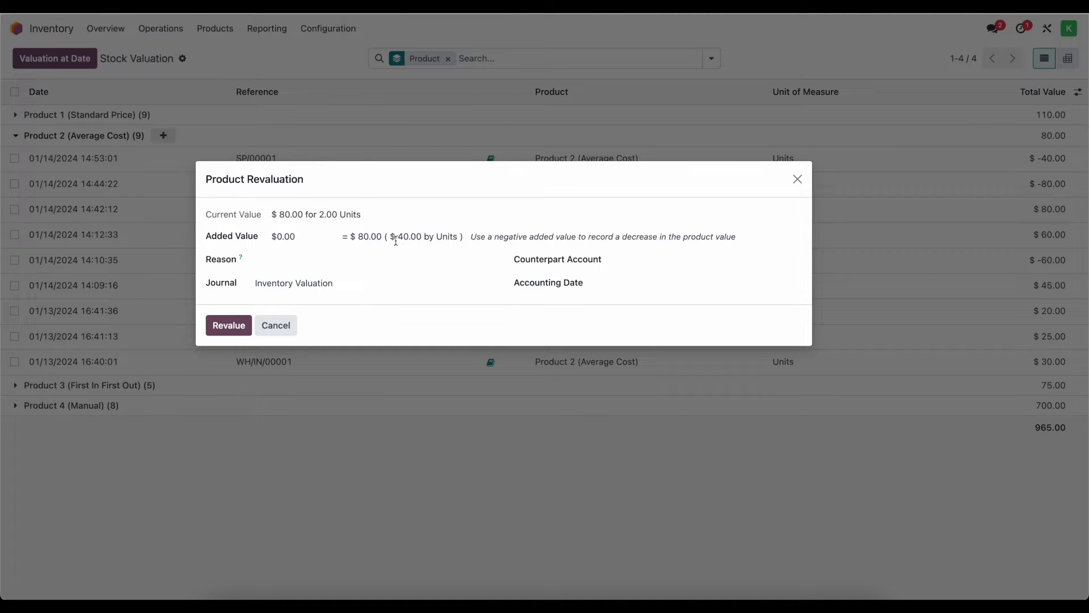
- Enter an Added Value of 40.00, previewing $120.00 total at $60.00 per unit
click(305, 236)
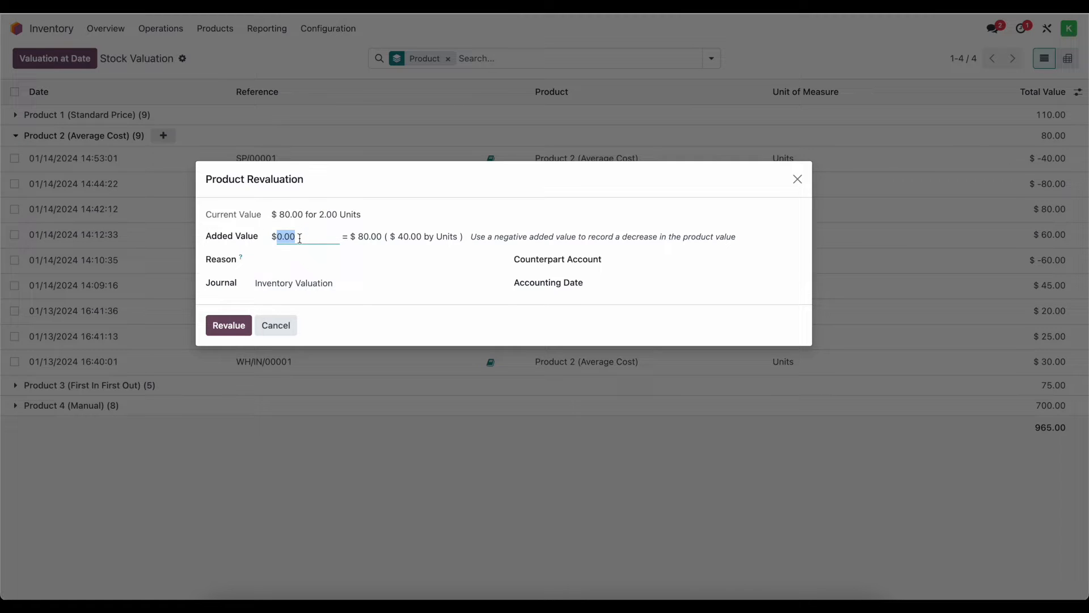
text(45)
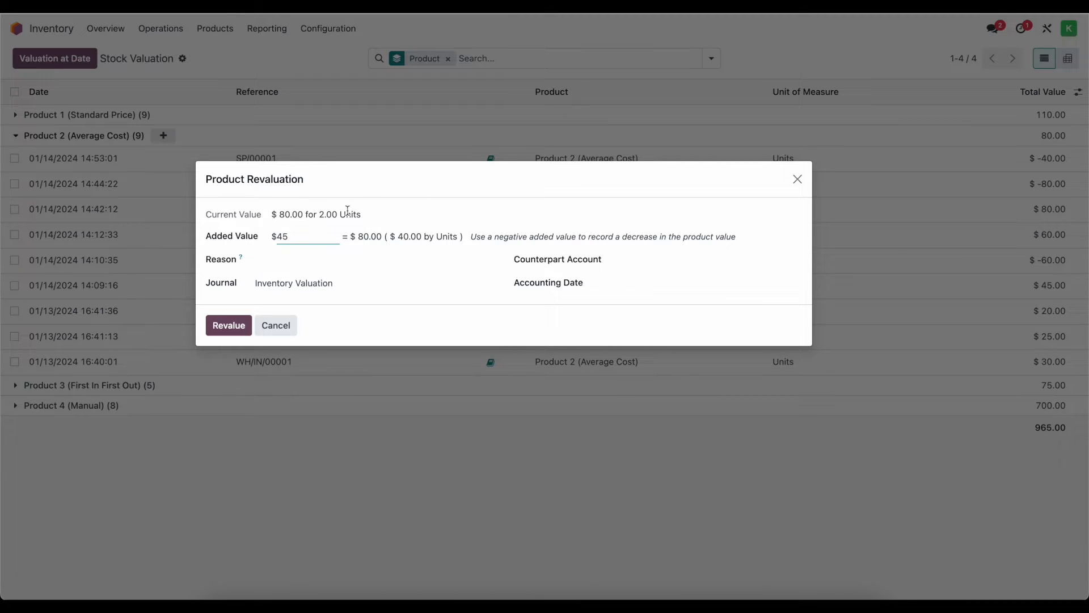
text(40.00)
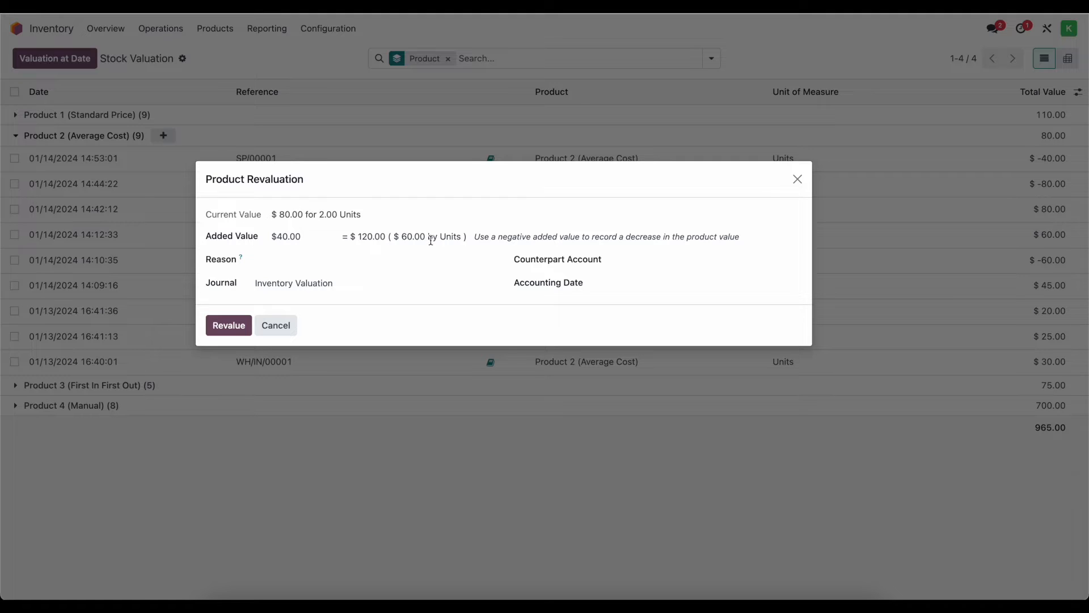
click(302, 236)
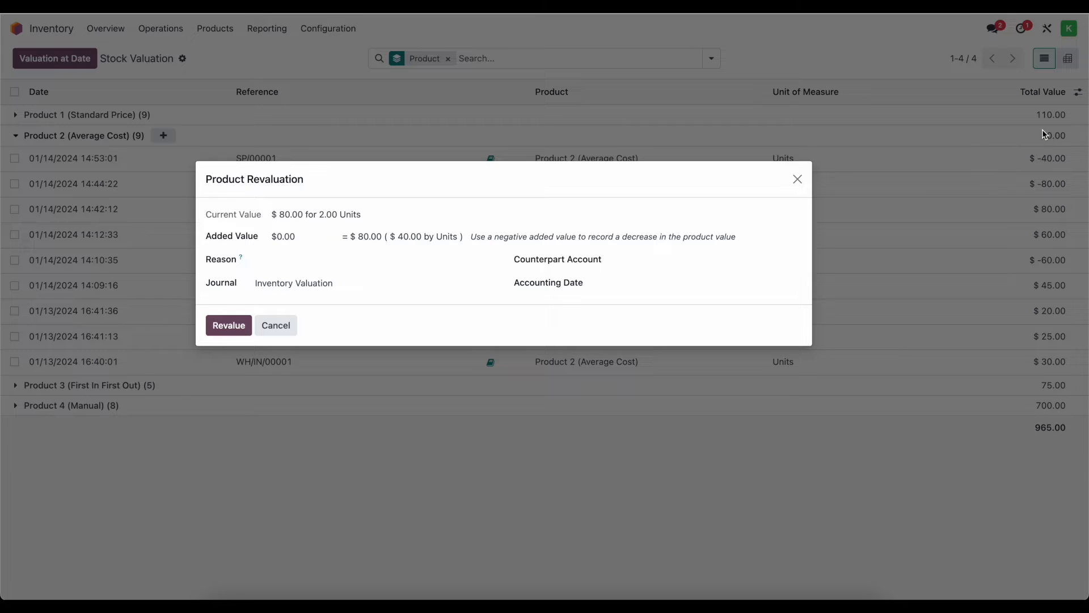
mouse_move(1054, 134)
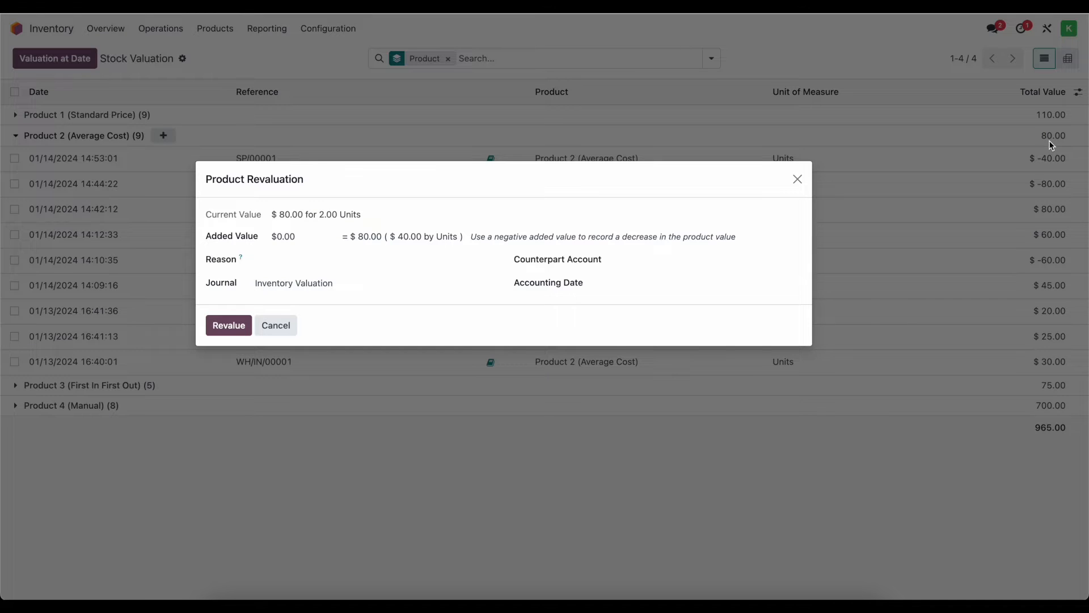
click(284, 236)
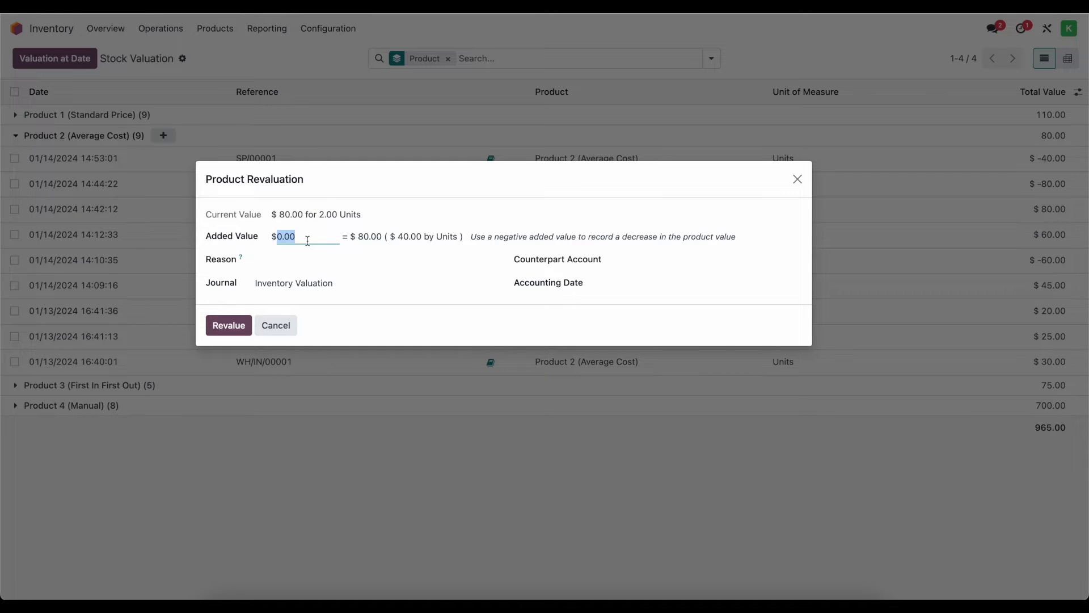
text(40.00)
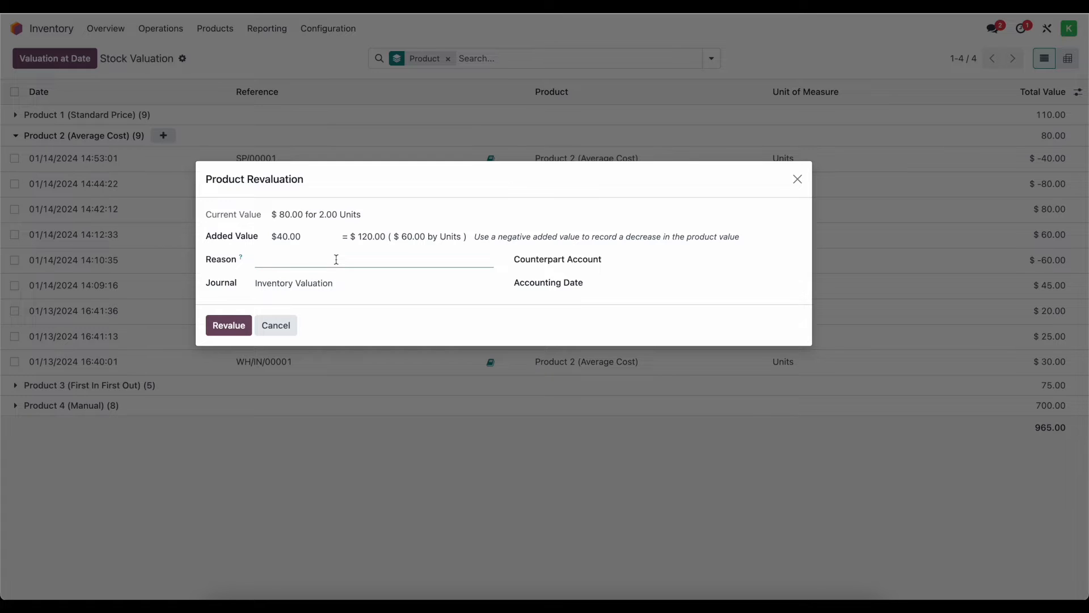
- Enter the revaluation reason 'Revalue based on market'
text(RE)
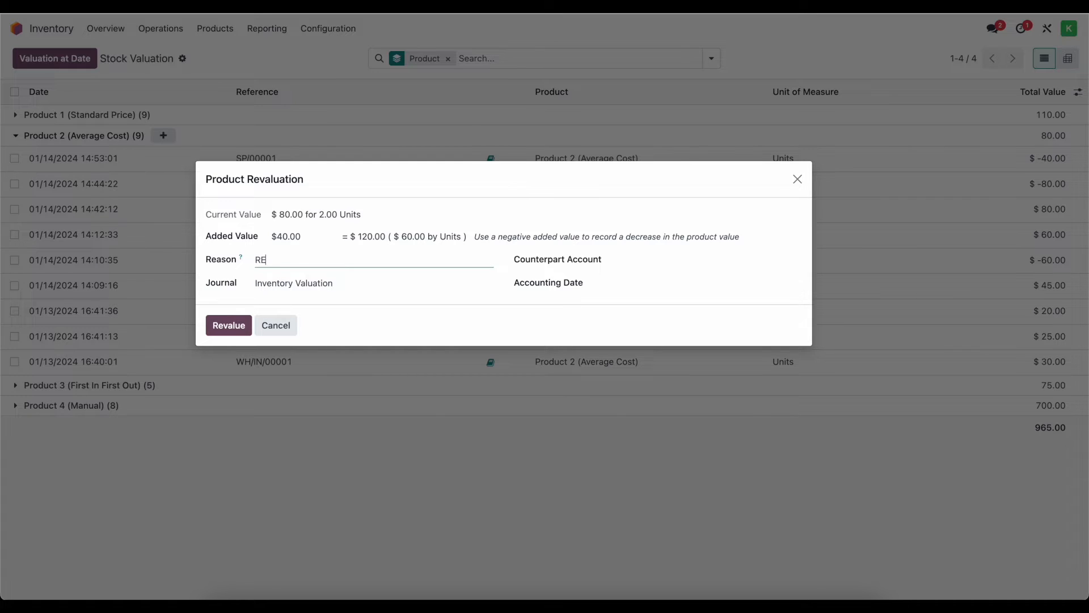
text(Revalue based)
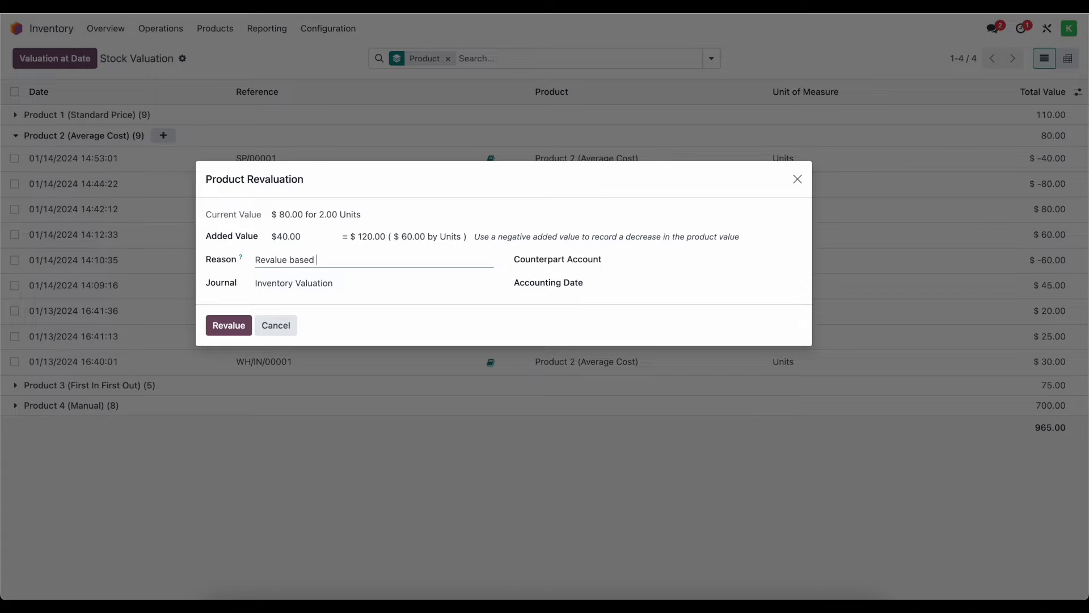
text(on market)
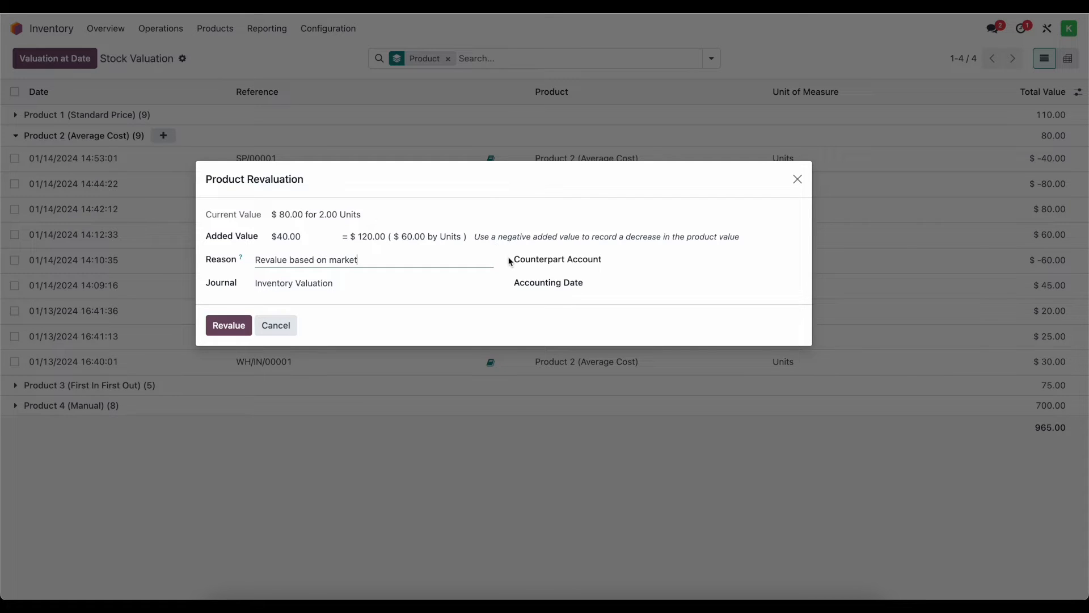
click(704, 261)
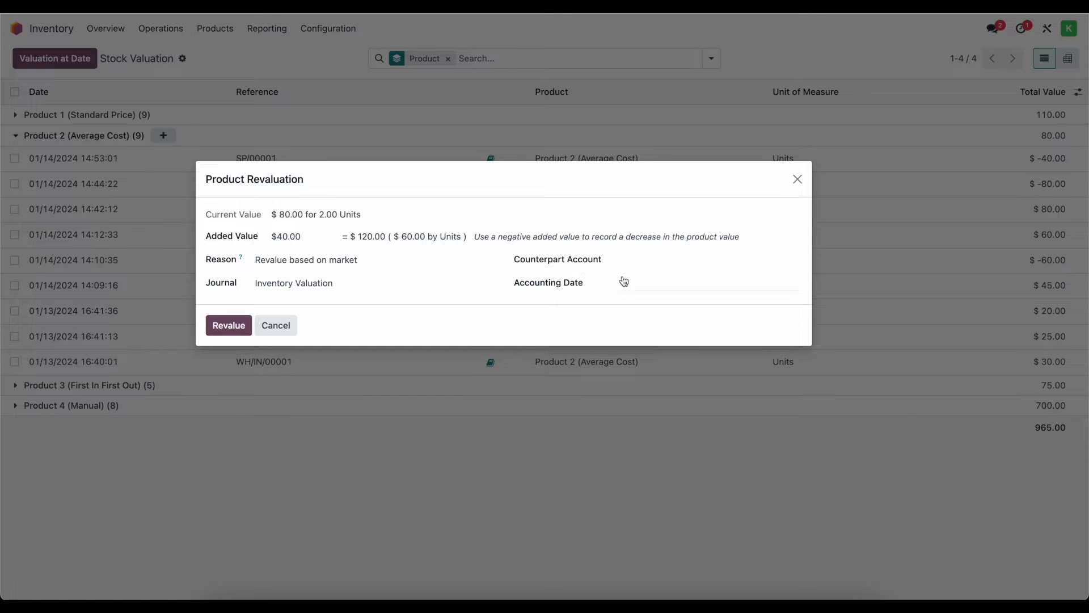
- Set counterpart account 450100 Gain on Revaluation and accounting date 01/14/2024
click(708, 258)
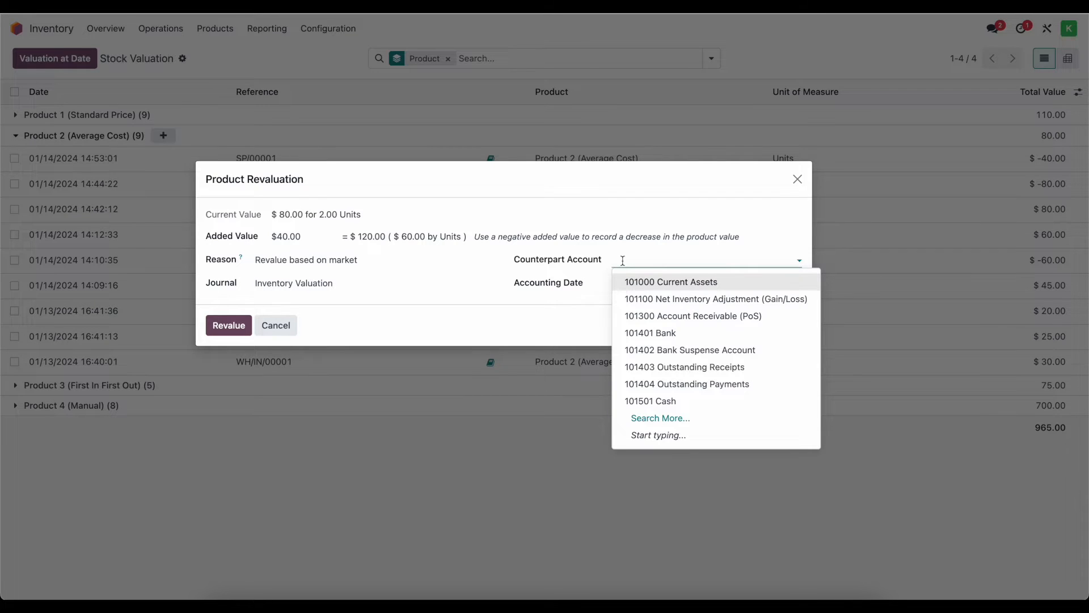
text(gain)
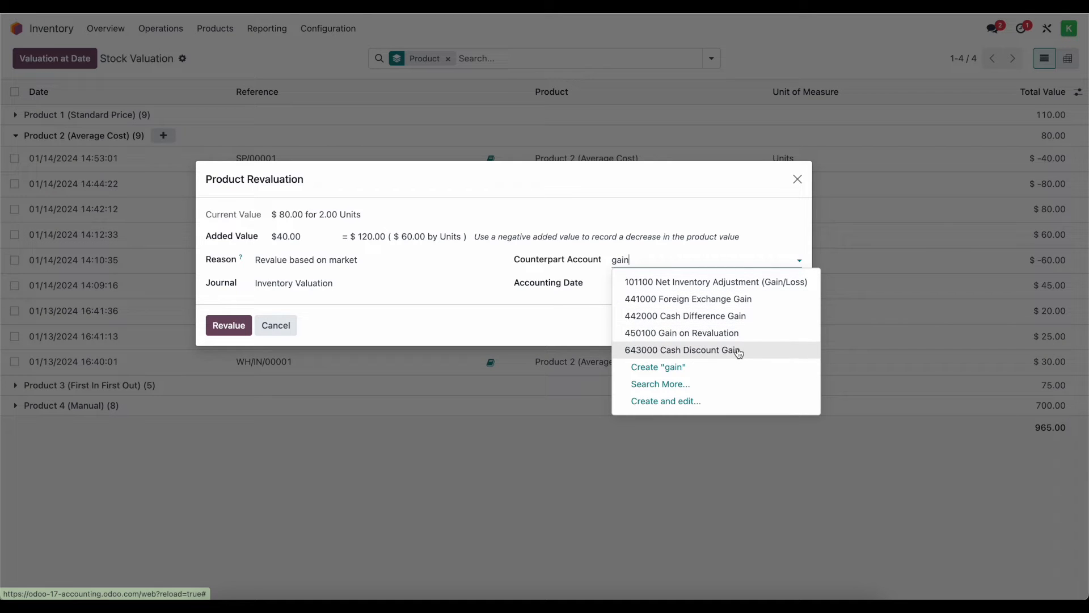
click(681, 332)
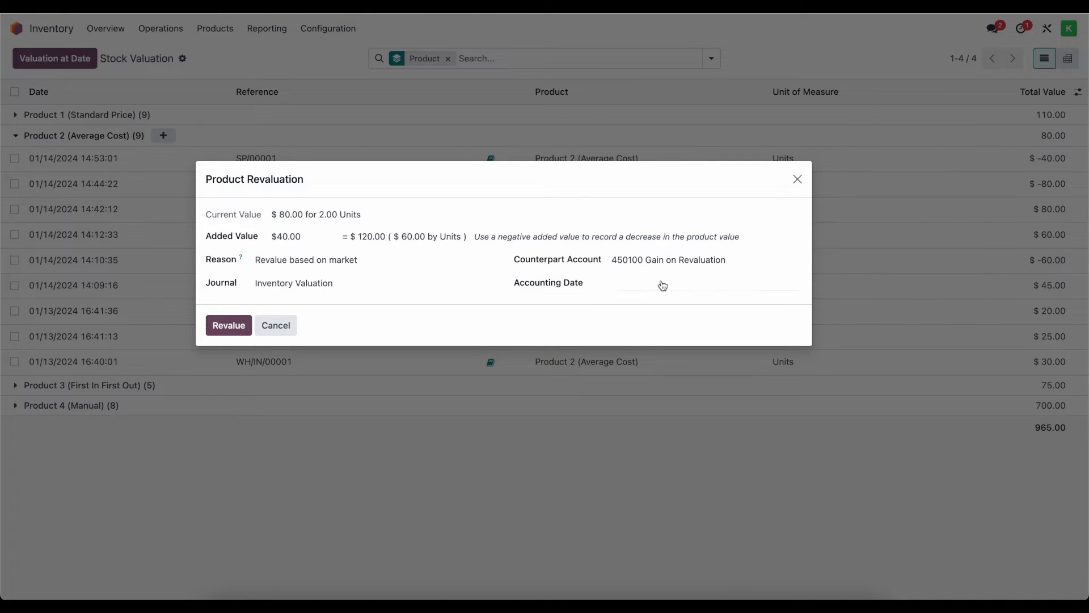
text(01/14/2024)
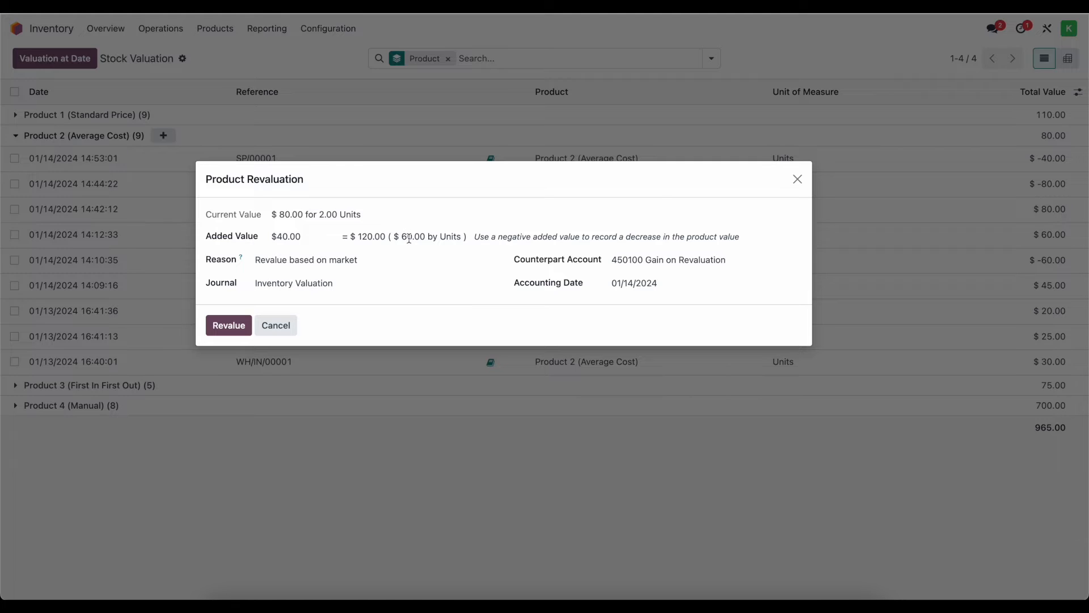
mouse_move(230, 321)
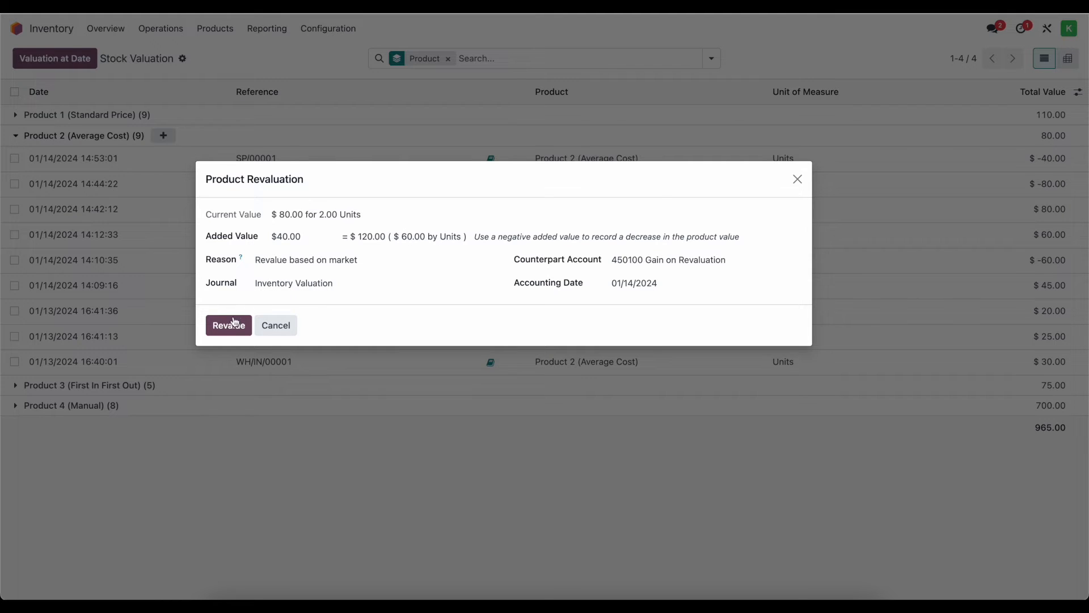
- Apply the revaluation, review journal entry STJ/2024/01/0024, and return to the products list
click(228, 326)
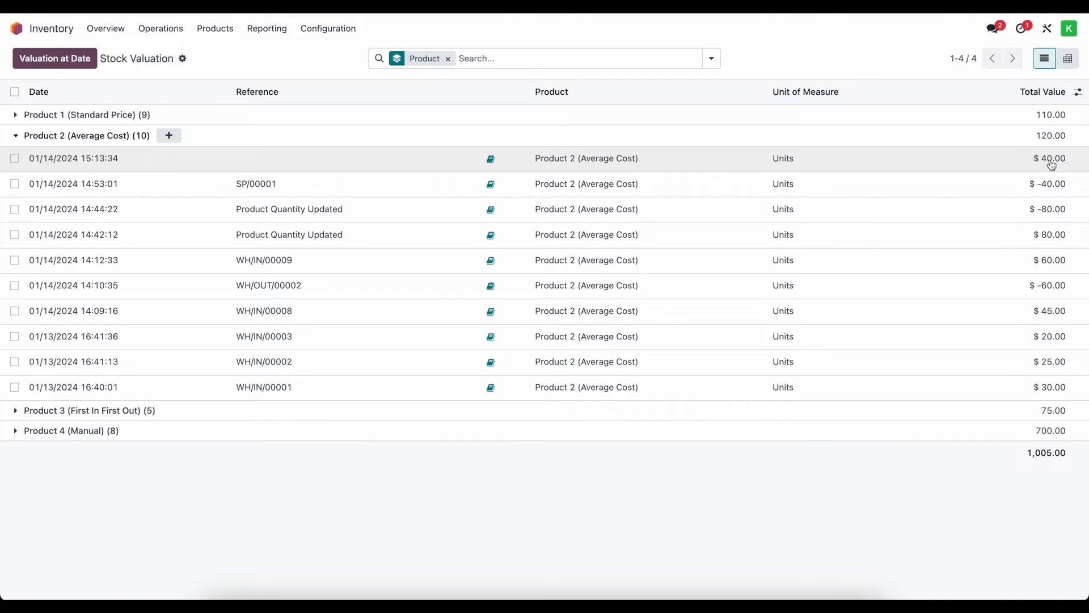
mouse_move(490, 160)
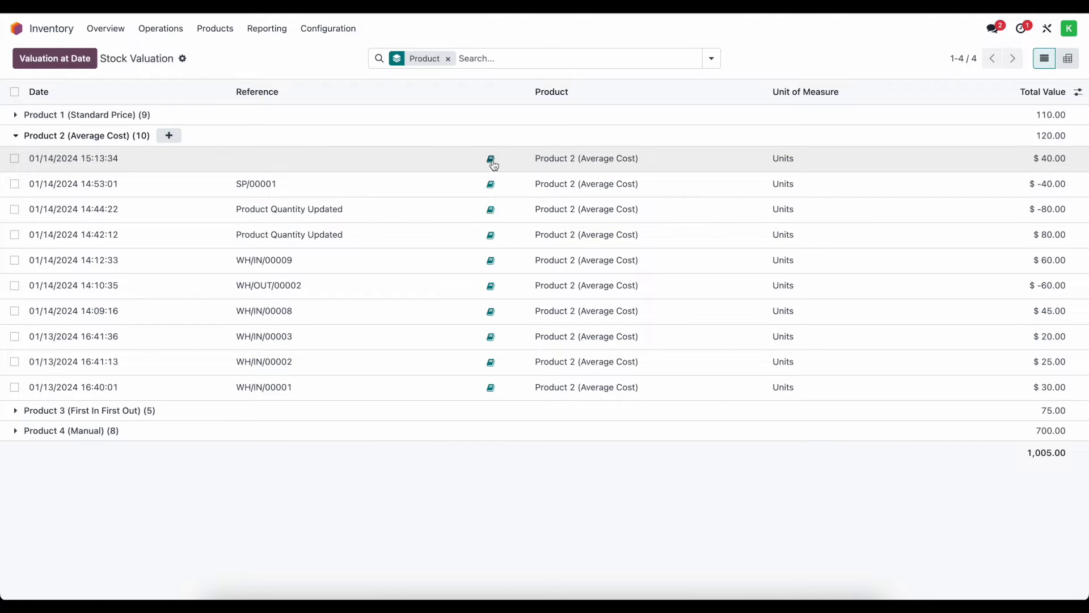
click(490, 157)
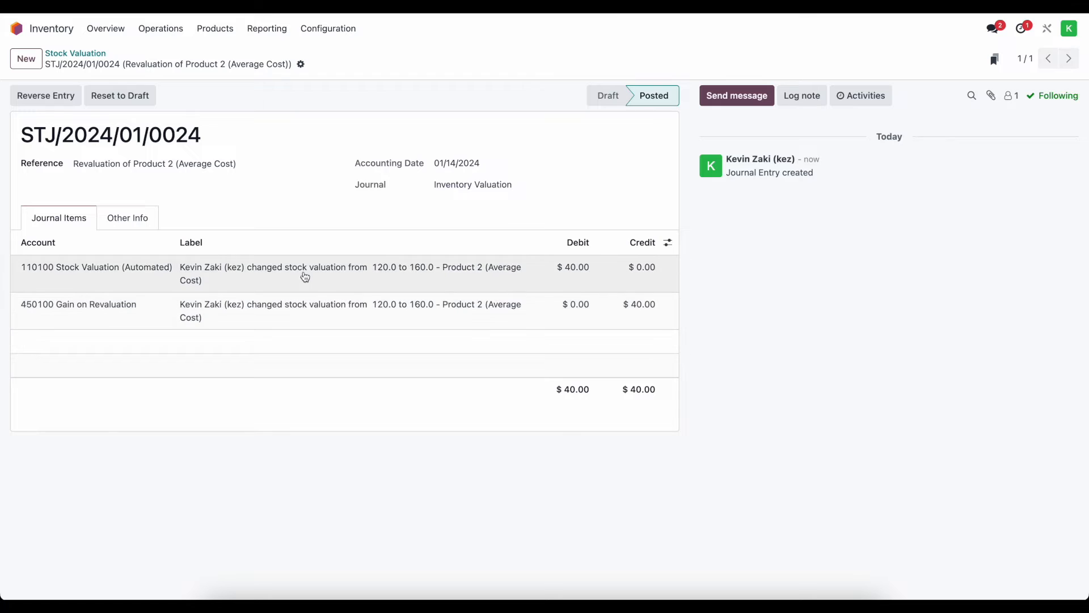
mouse_move(332, 282)
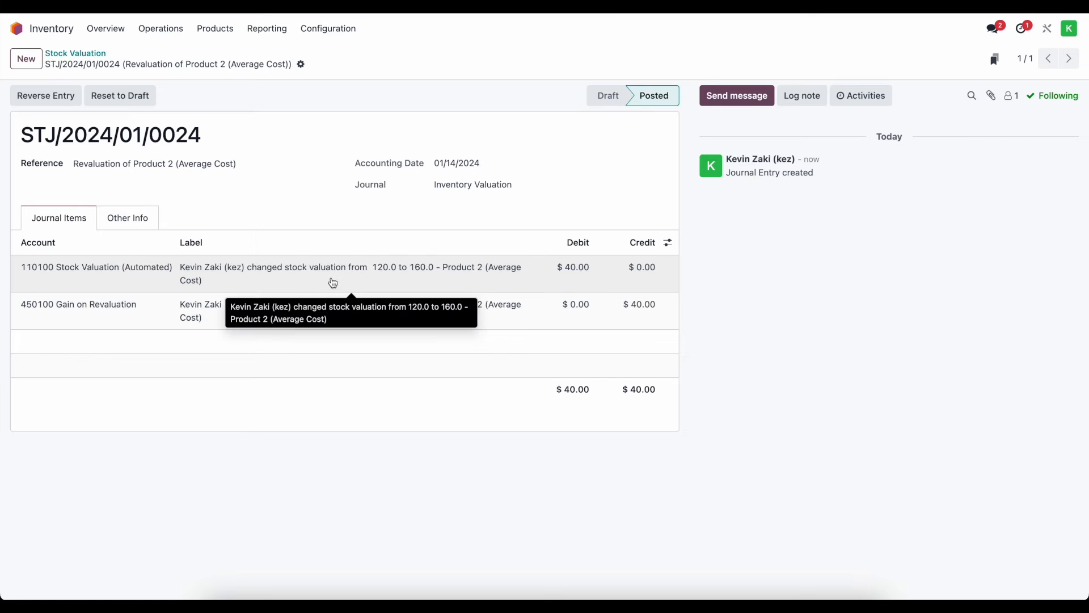
mouse_move(189, 228)
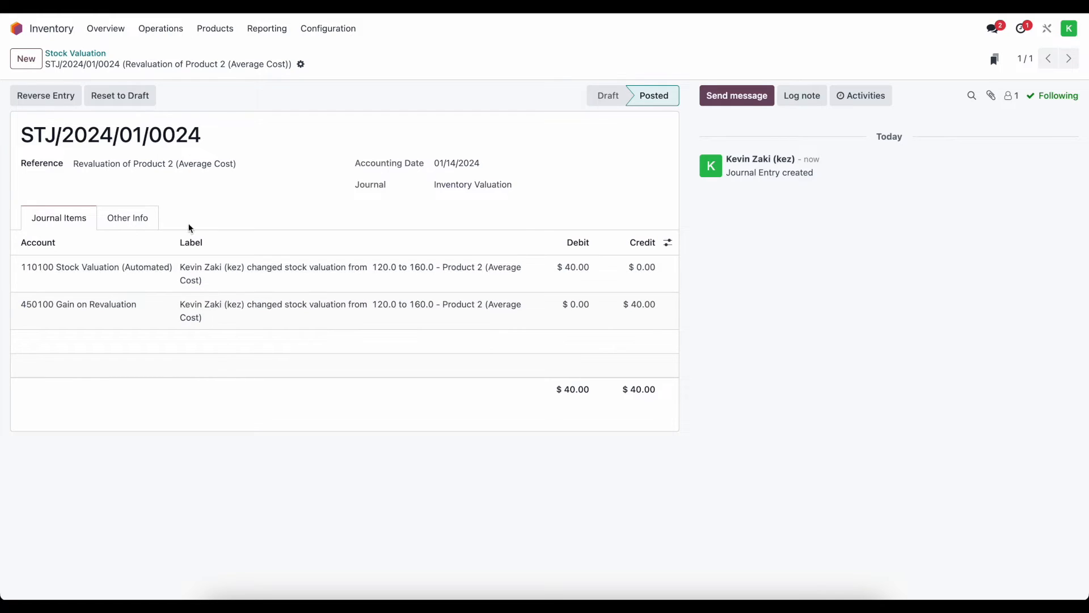
click(165, 164)
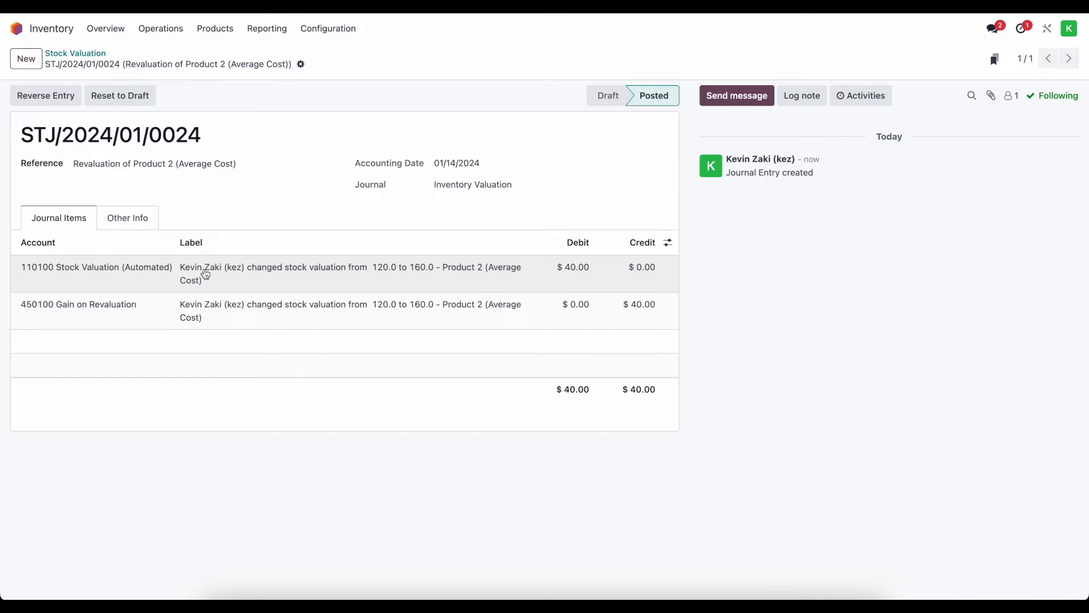
mouse_move(572, 277)
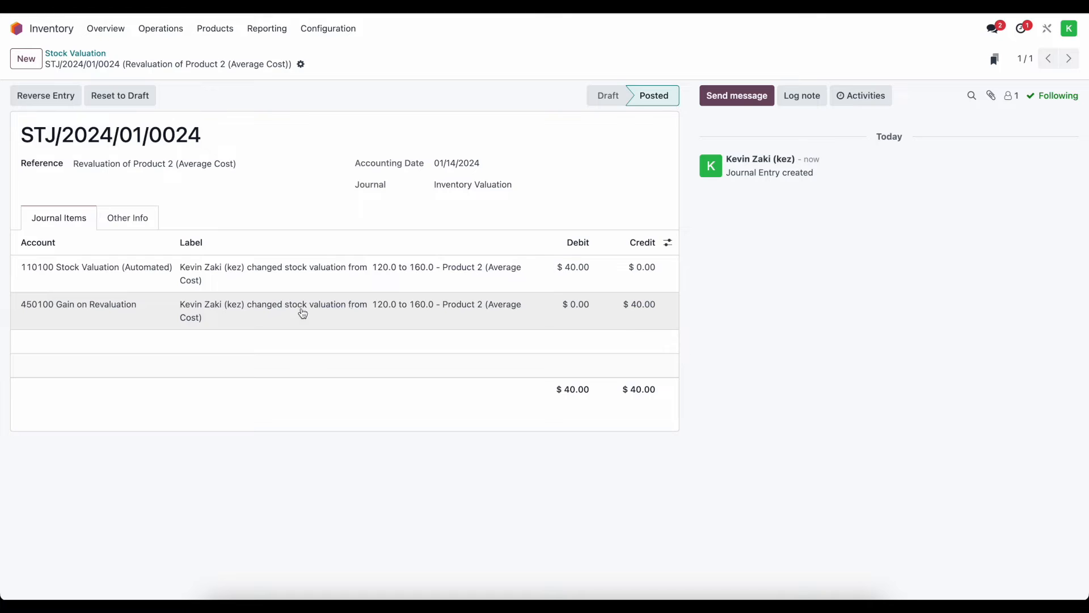
mouse_move(285, 315)
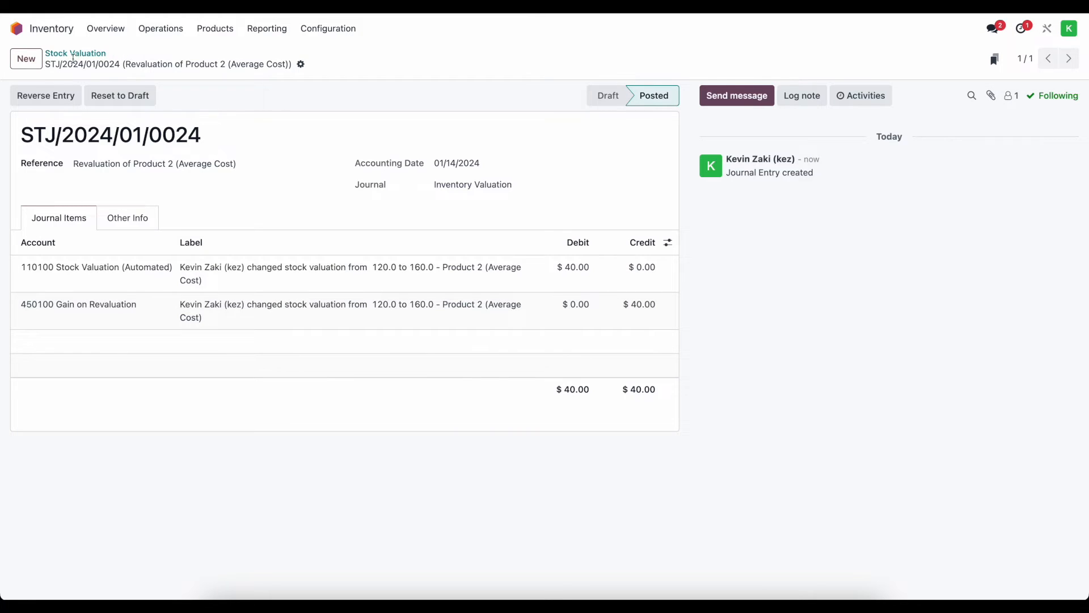
click(215, 28)
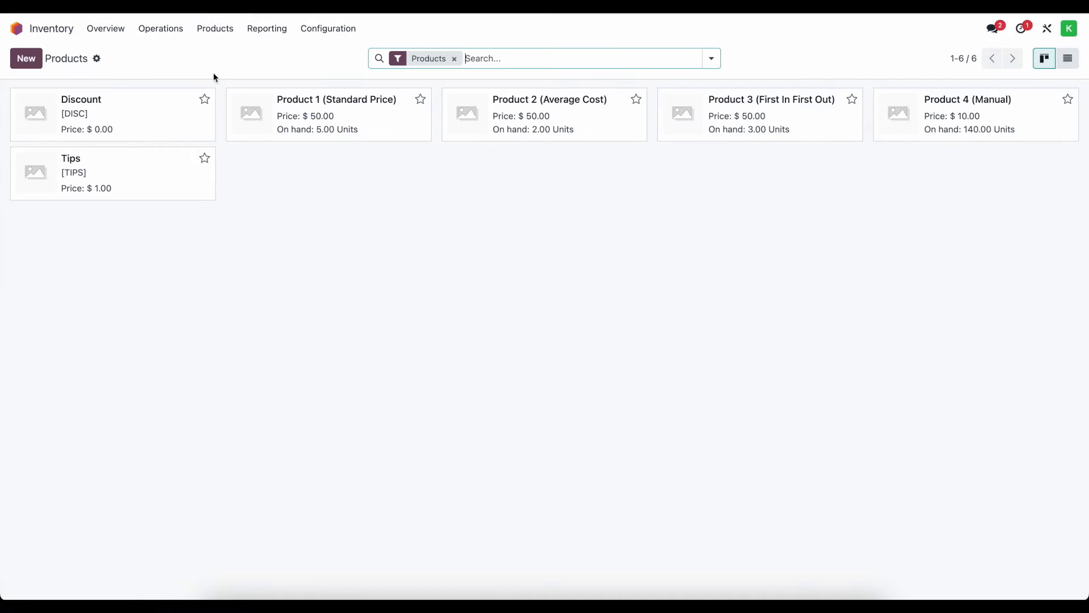
- In Accounting's General Ledger, find STJ/2024/01/0024 under 110100 Stock Valuation (Automated), then return to Inventory
click(549, 100)
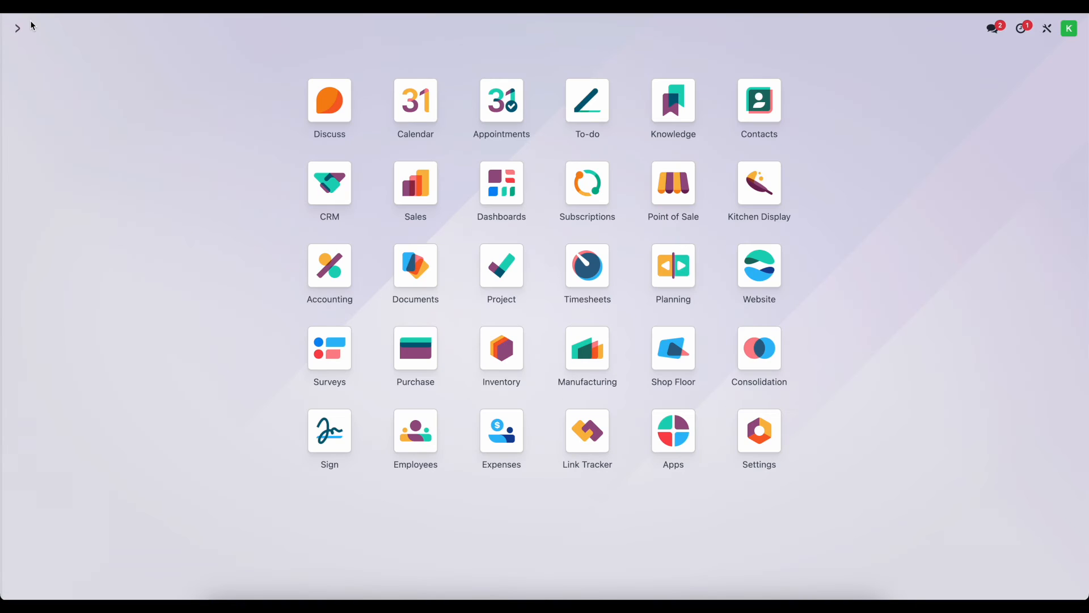
click(329, 264)
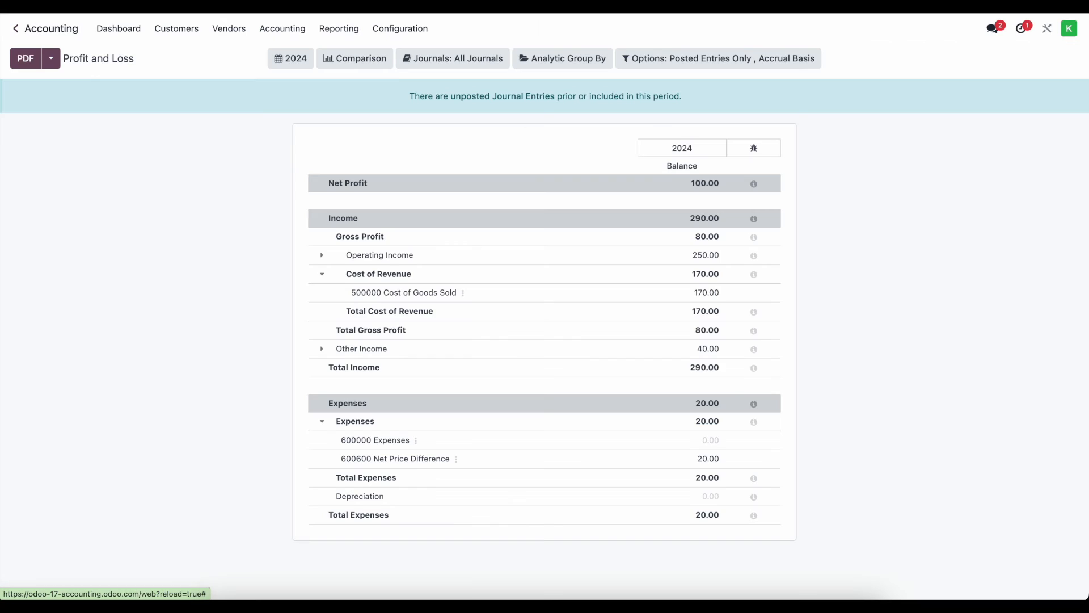
click(360, 349)
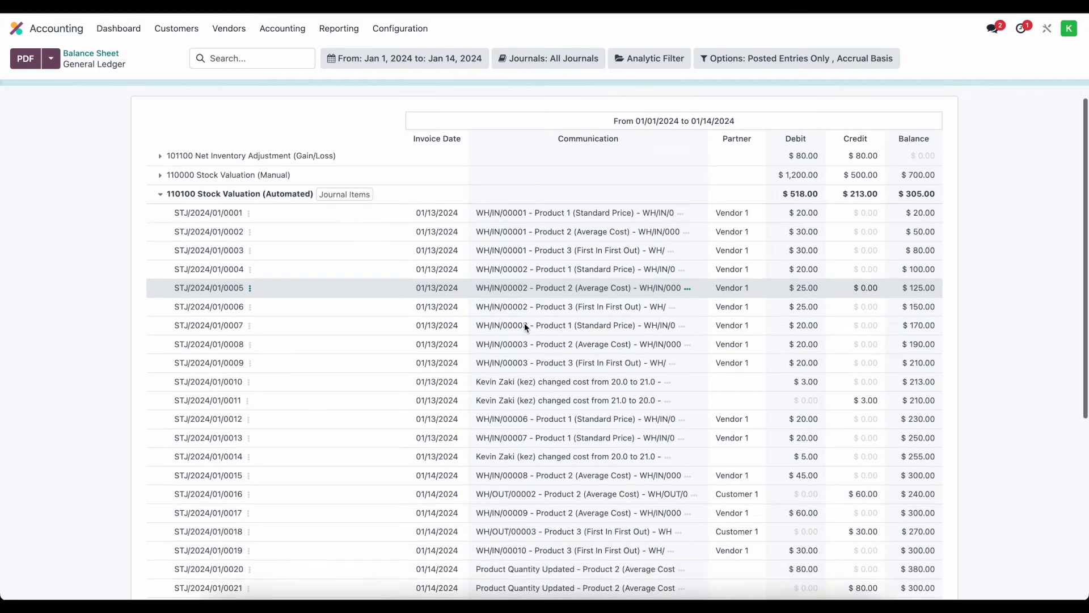
scroll(down, 3)
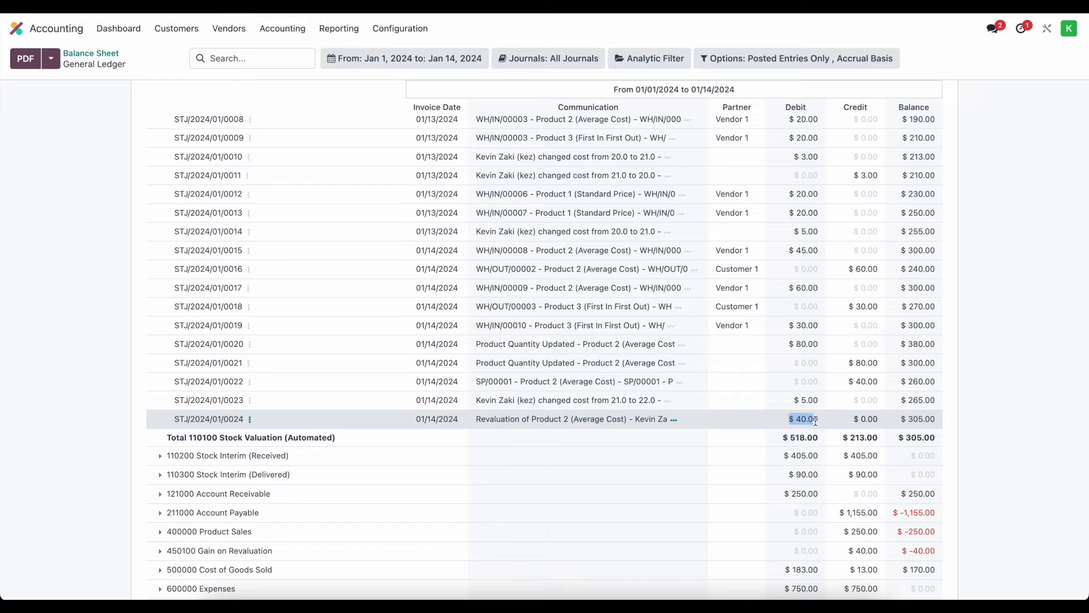
mouse_move(939, 428)
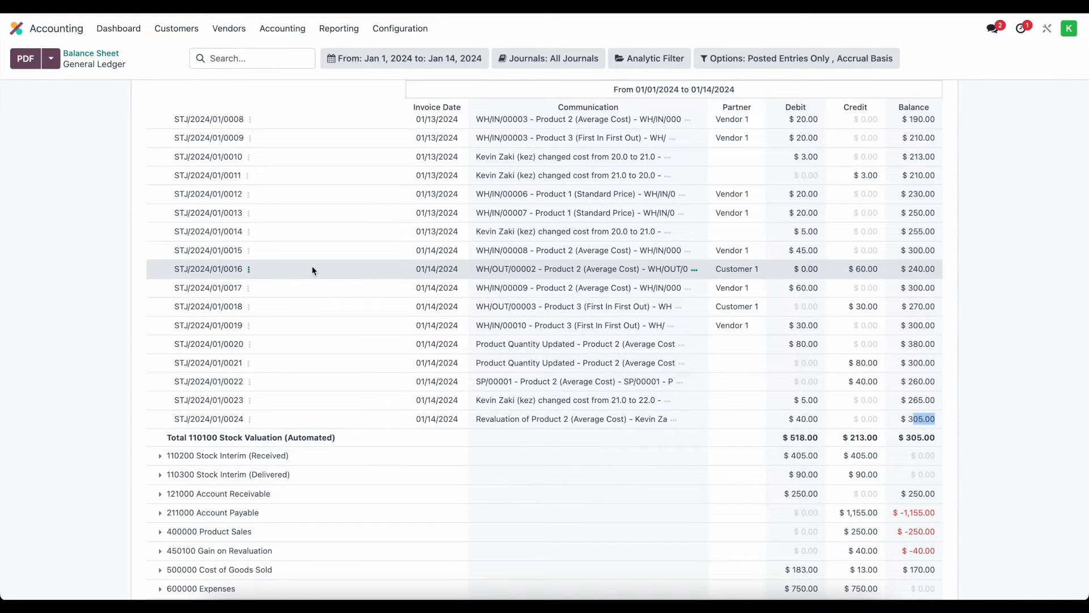
click(15, 29)
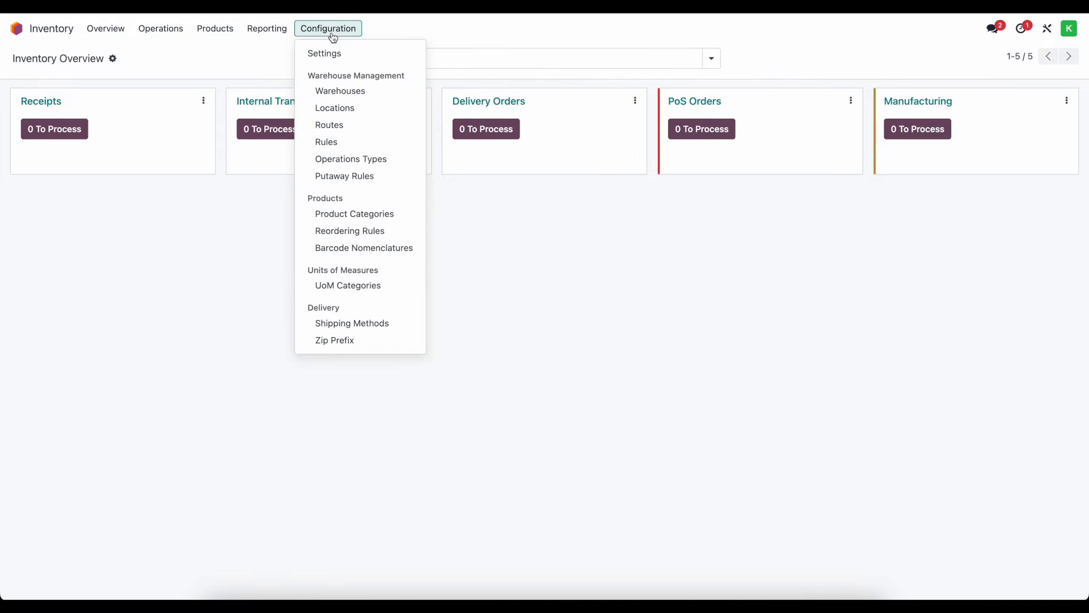
- Start a Product 3 revaluation with reason Market value and Added Value -15
click(266, 28)
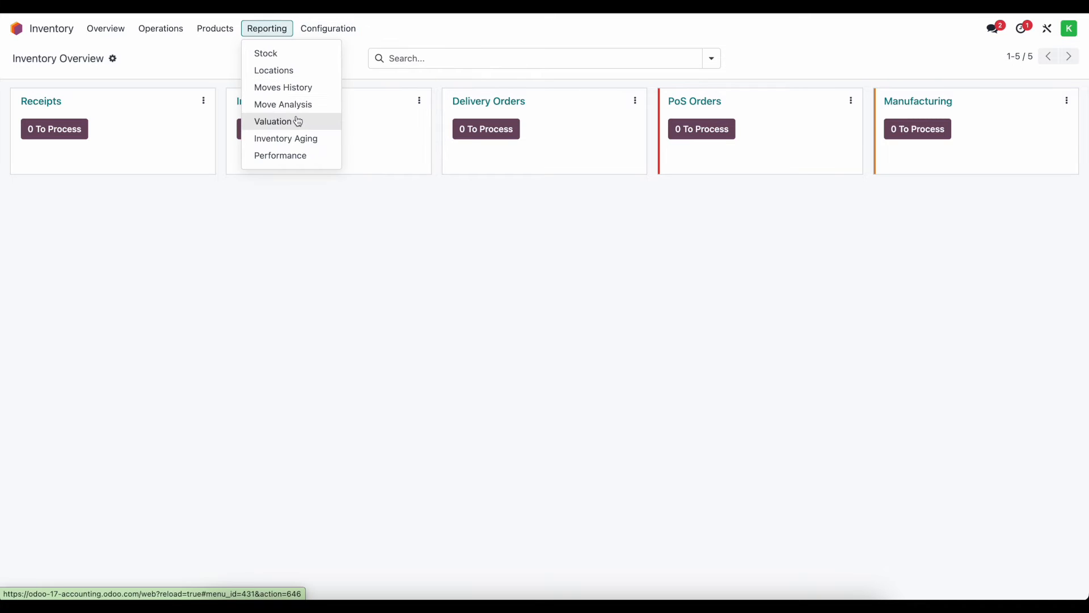
click(273, 121)
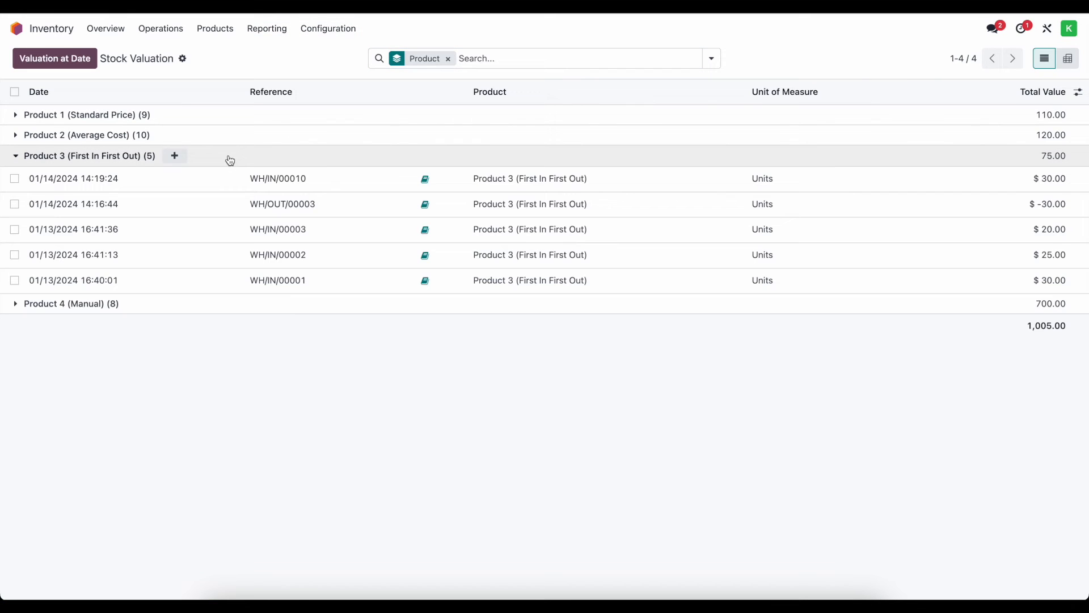
click(175, 155)
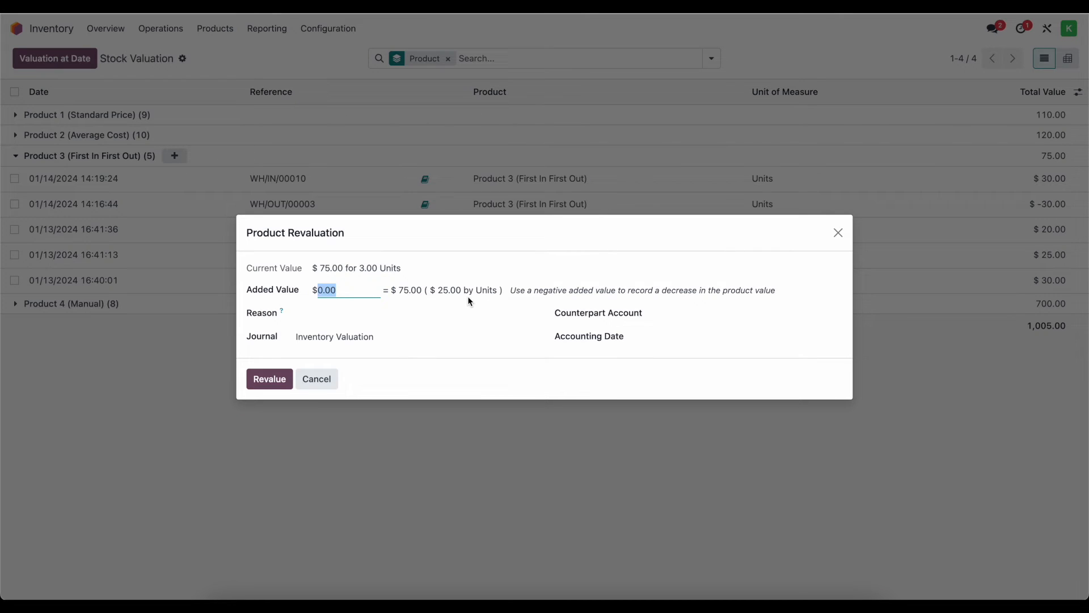
click(413, 313)
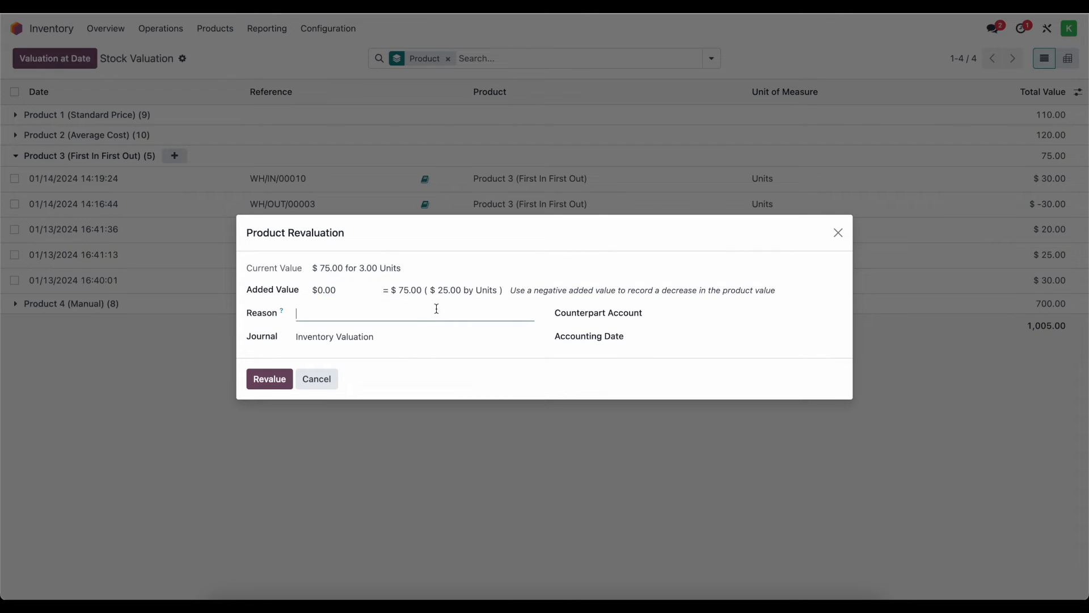
text(Market value)
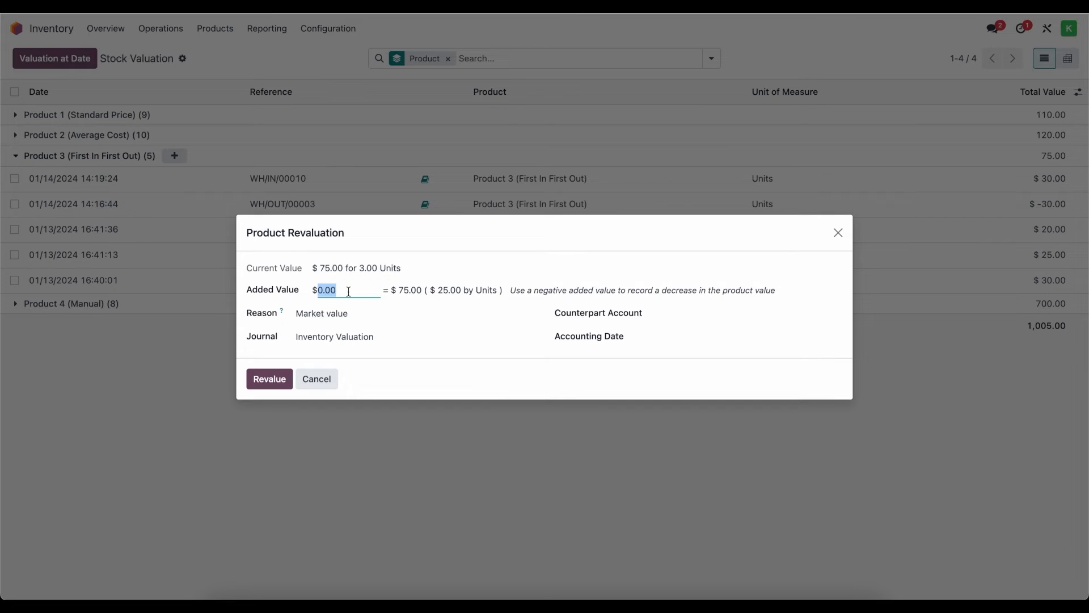
text(-10.00)
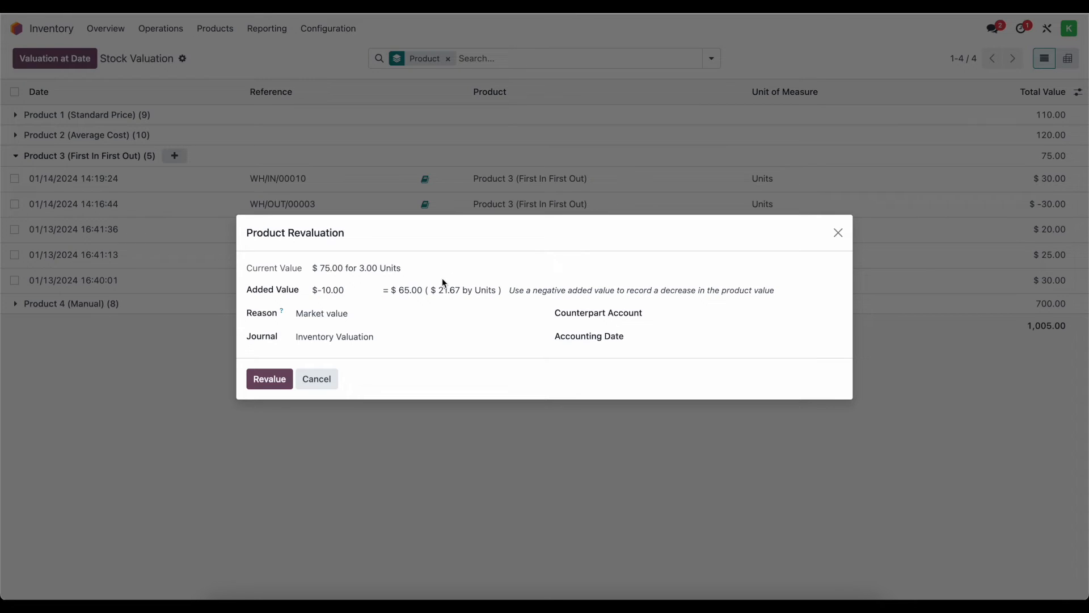
triple_click(330, 290)
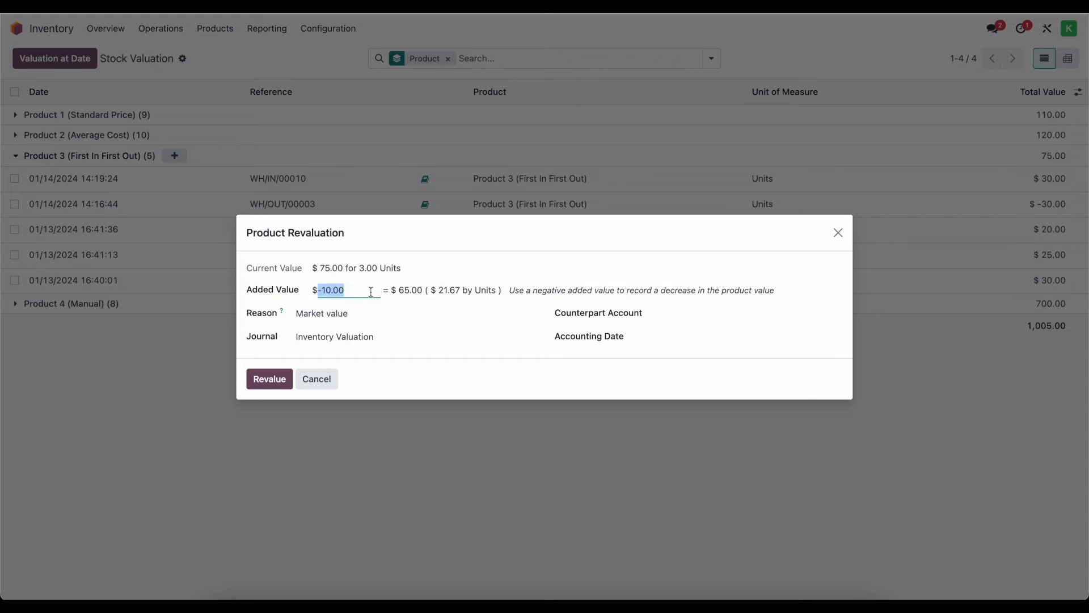
text(-15)
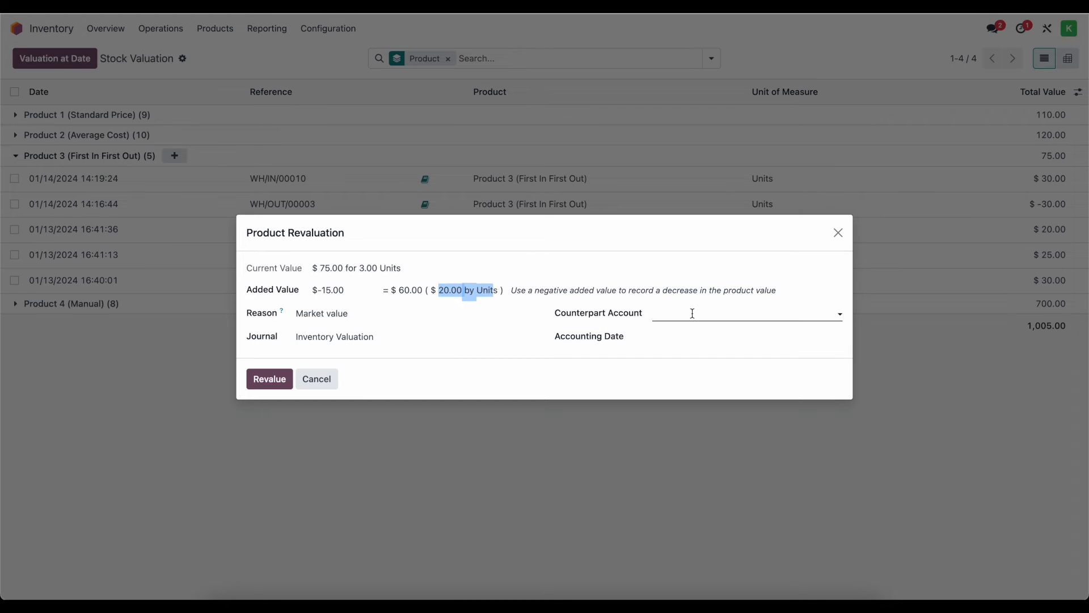
- Set counterpart account 600700 Inventory Write-down and apply the revaluation
click(746, 313)
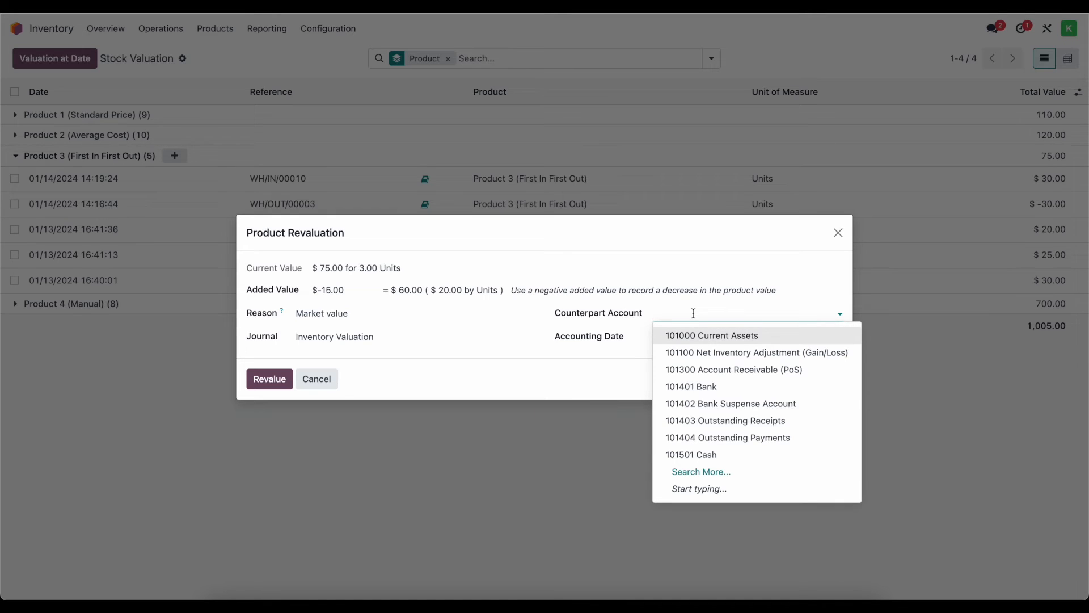
text(inven)
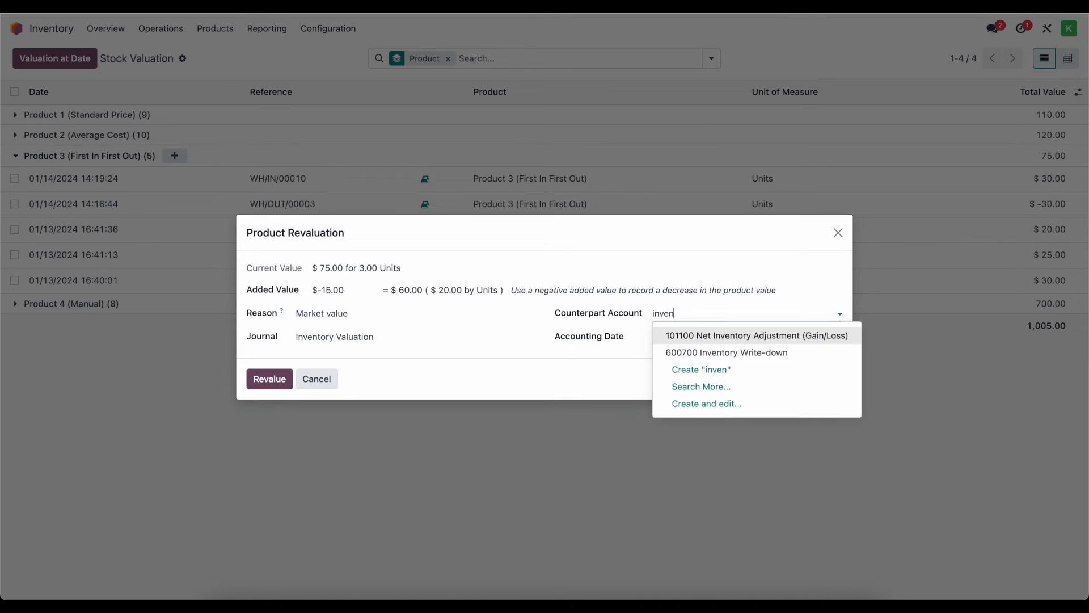
click(725, 352)
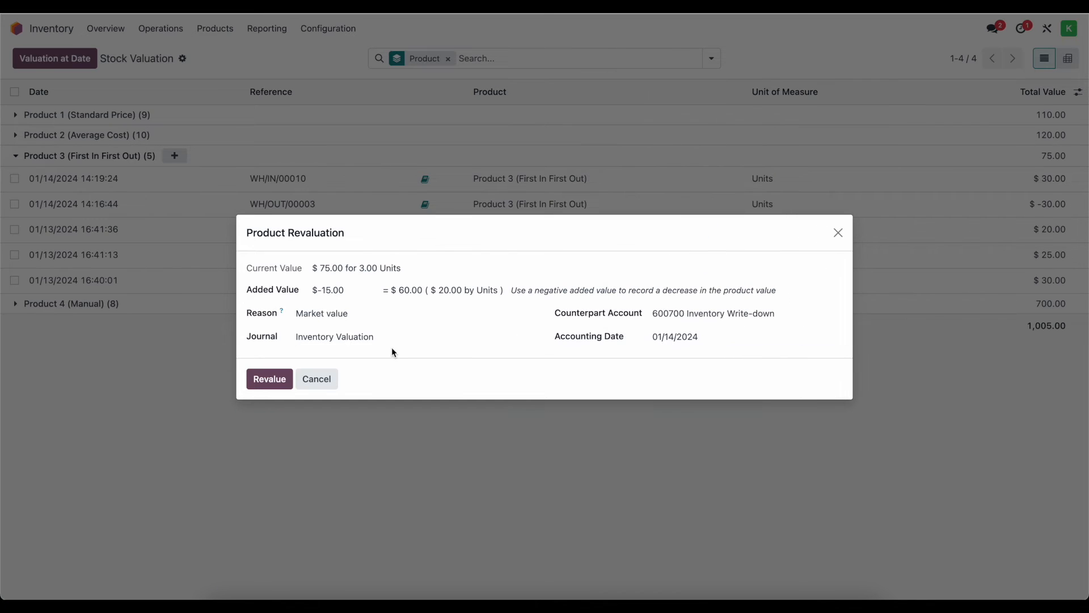
click(269, 379)
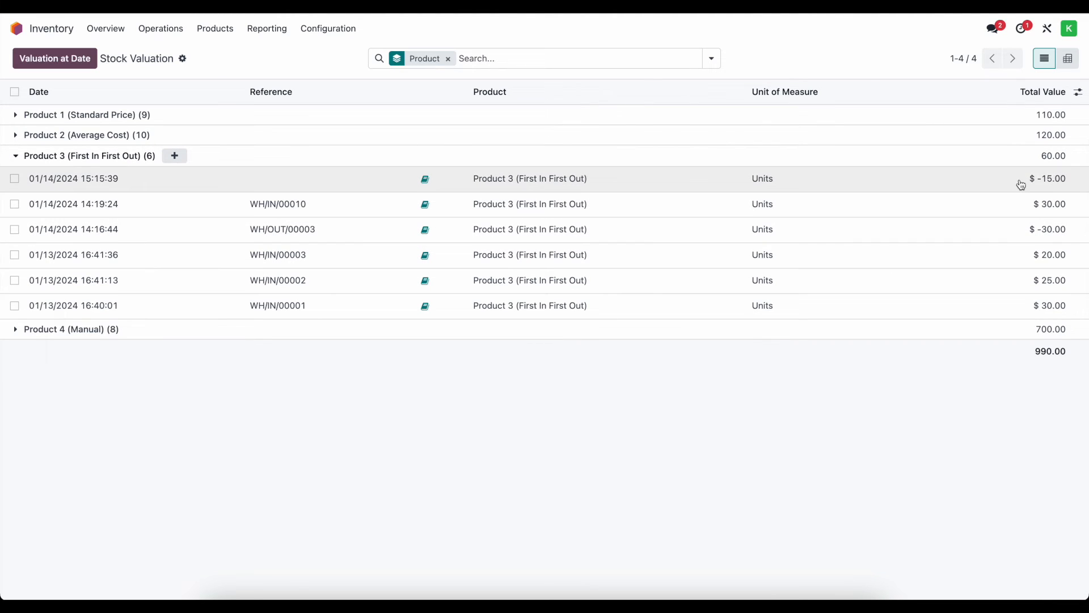
mouse_move(1041, 184)
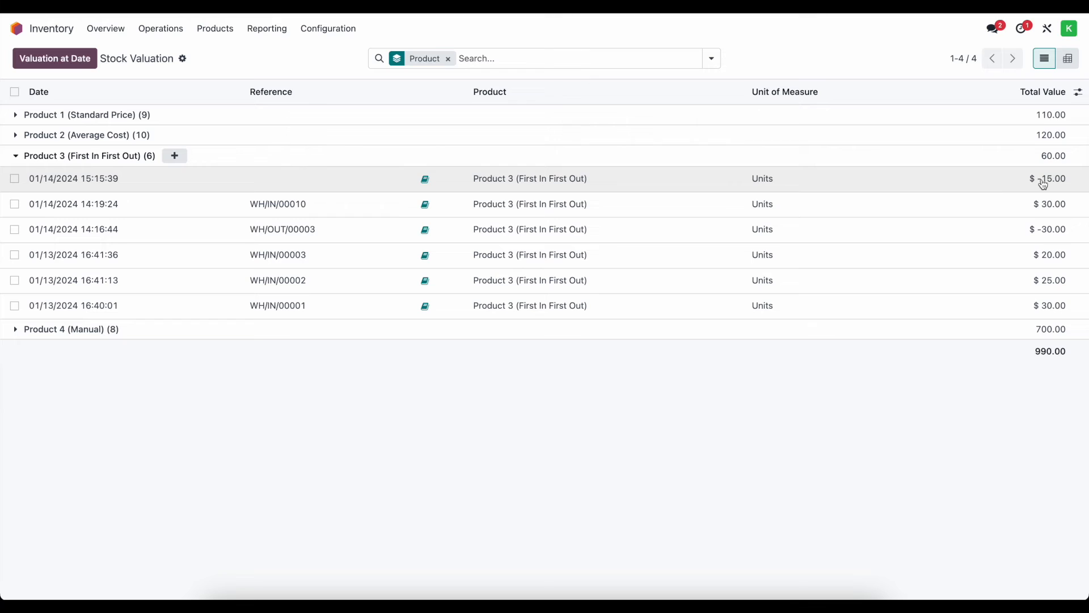
- Check Product 3 (First In First Out) still costs $20.00, then return to the Stock Valuation report
click(215, 28)
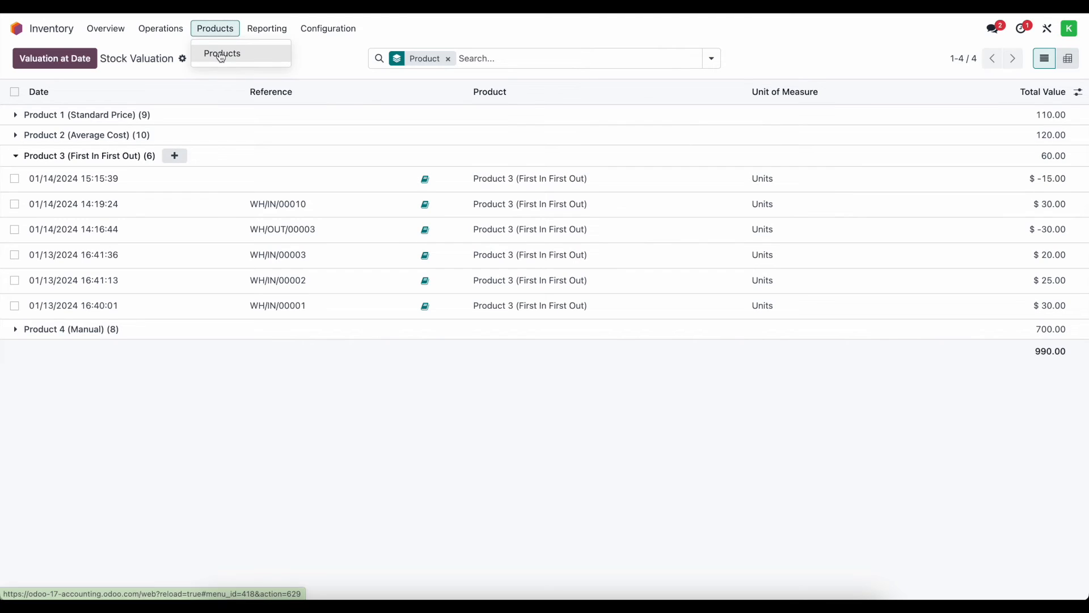
click(221, 53)
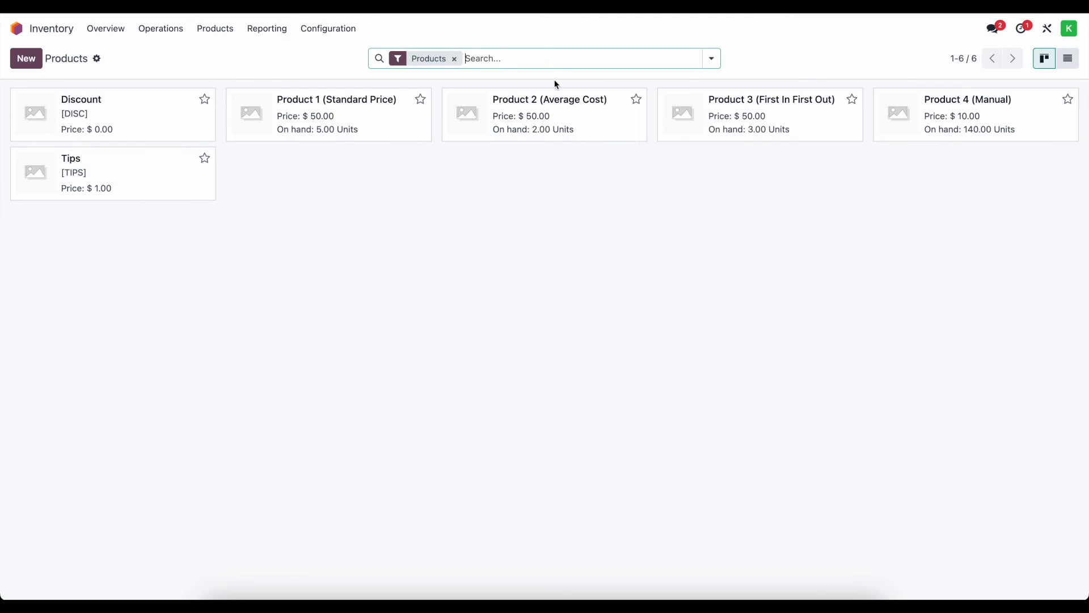
click(770, 100)
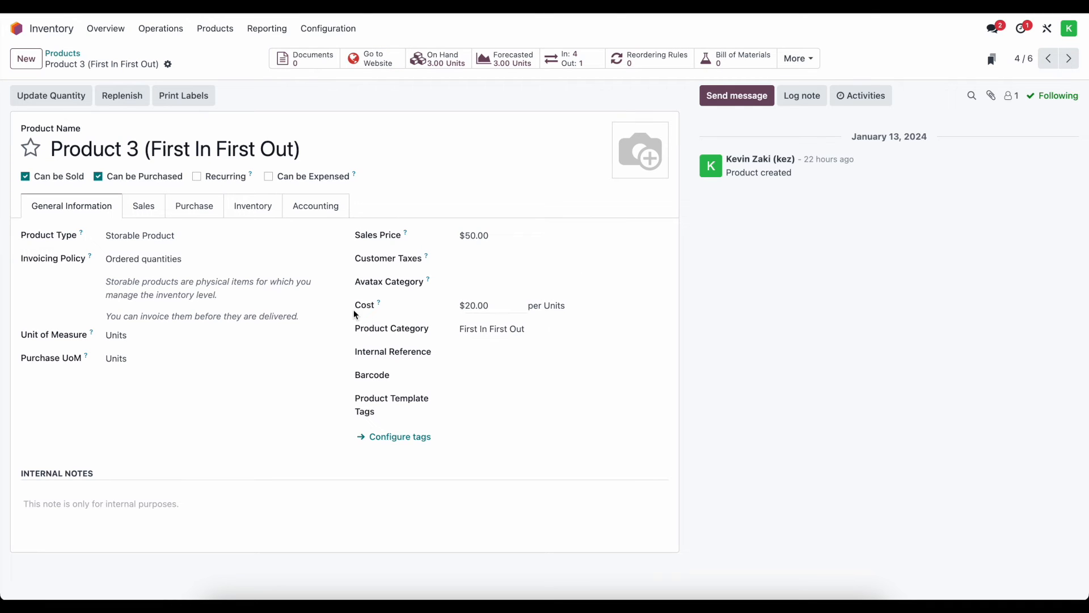
drag(354, 305, 579, 311)
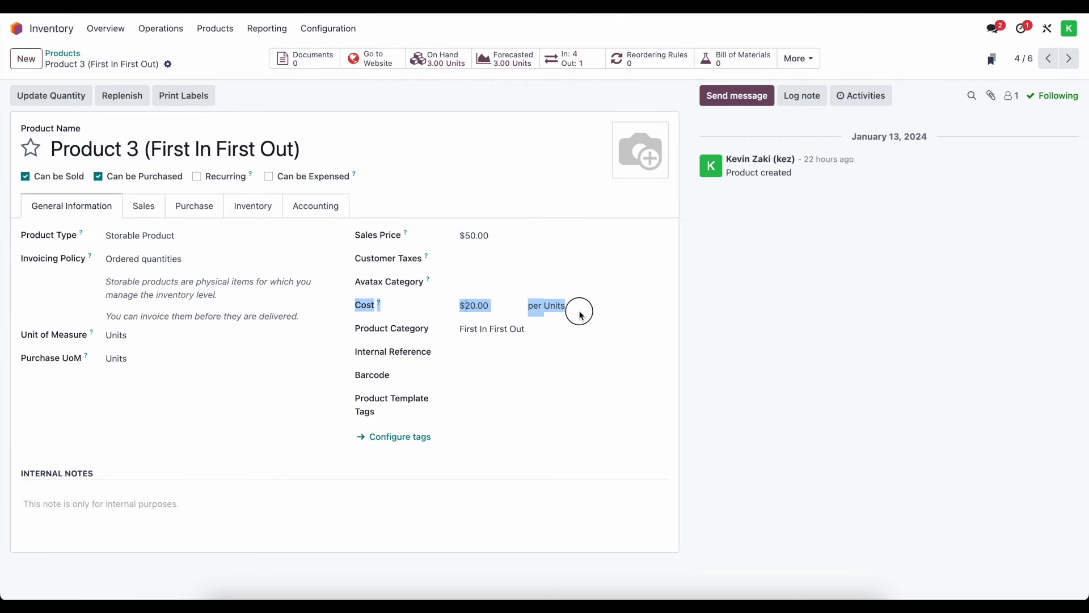
mouse_move(580, 314)
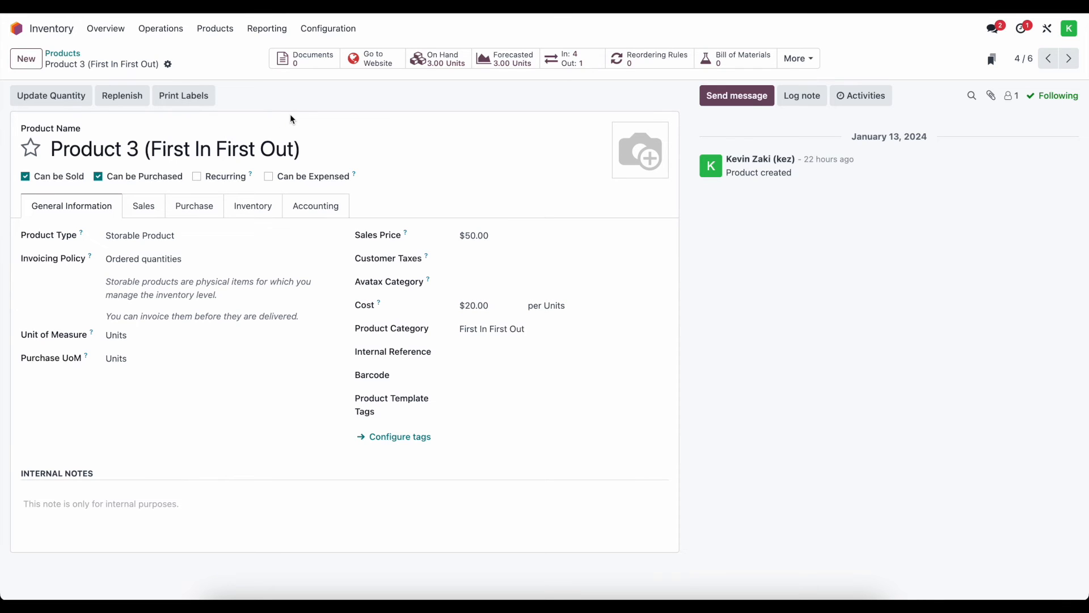
click(494, 305)
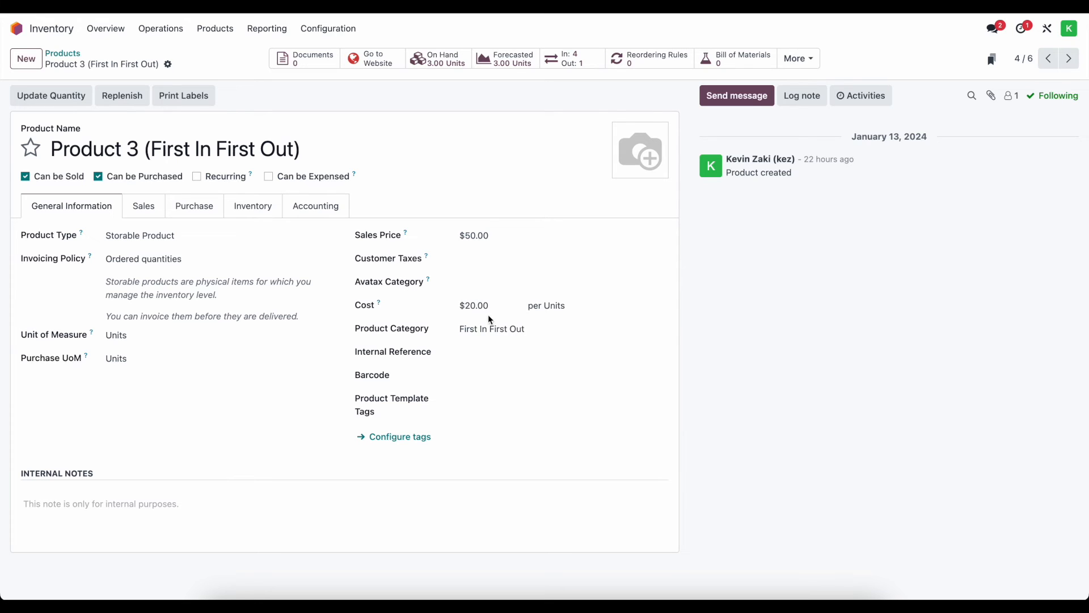
click(474, 305)
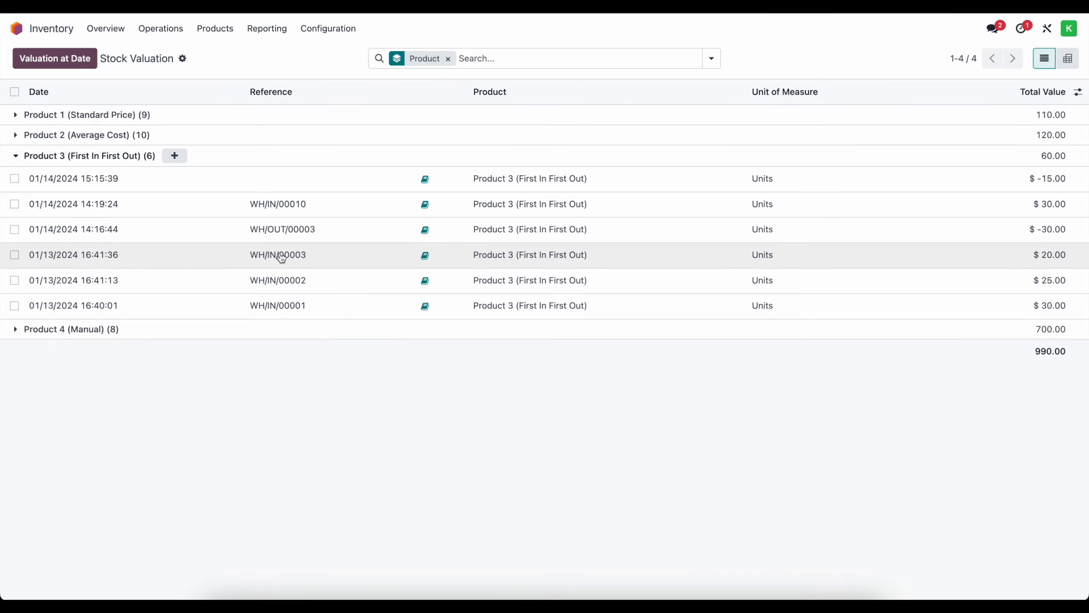
mouse_move(660, 286)
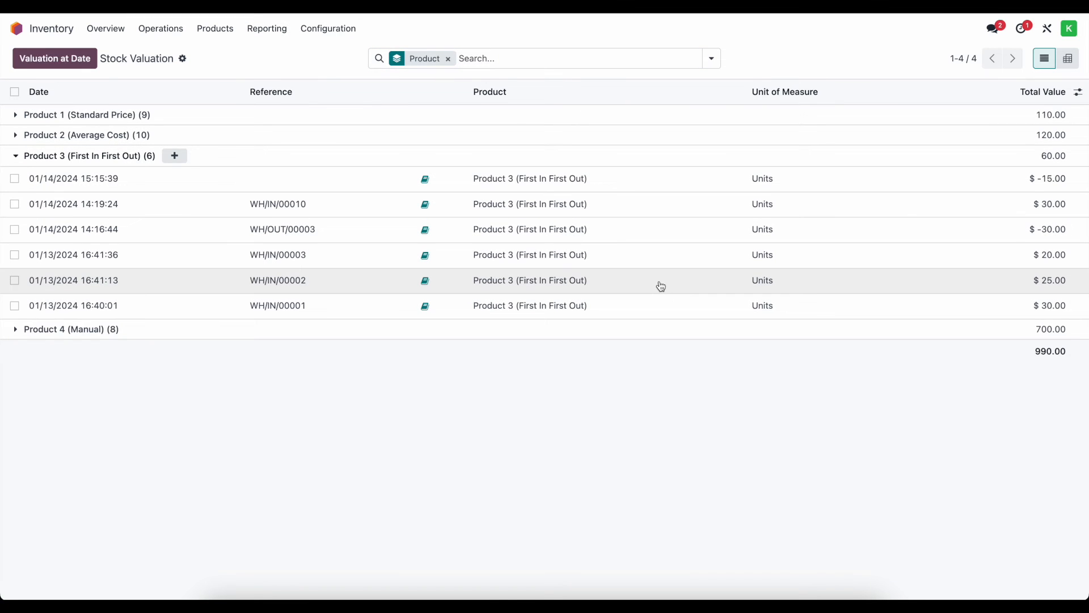
mouse_move(654, 287)
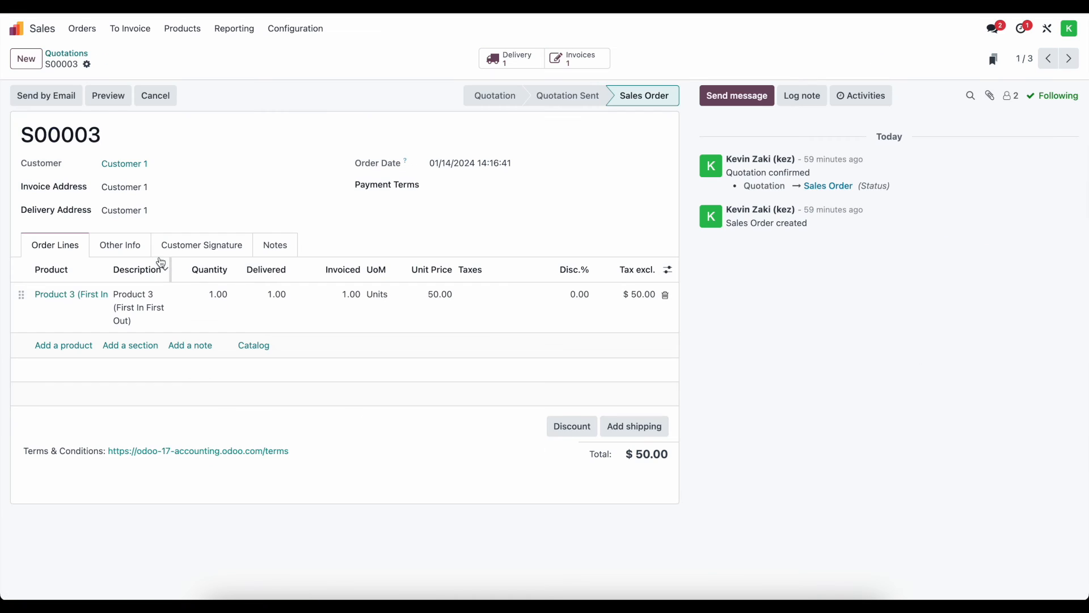
- Confirm order S00004, validate its delivery, and post invoice INV/2024/00004 with $20.00 cost of goods sold
click(87, 63)
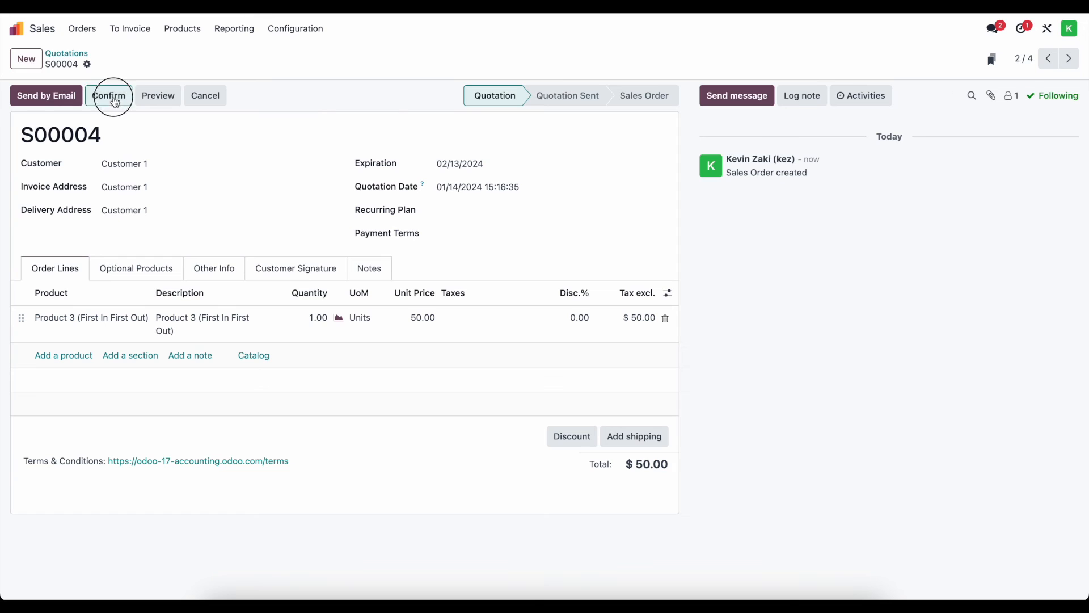
click(109, 96)
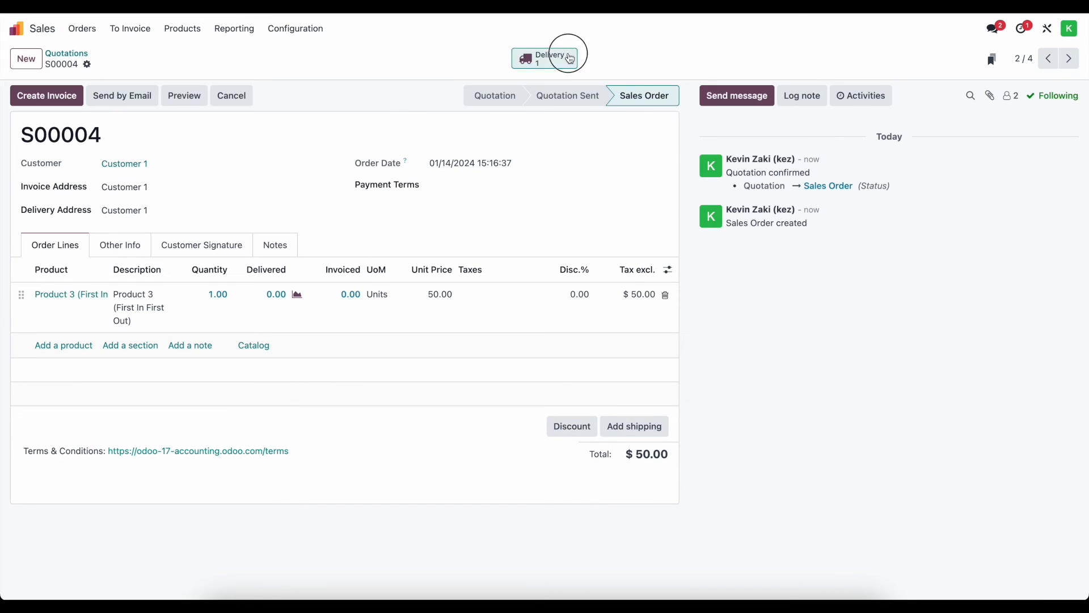
click(548, 58)
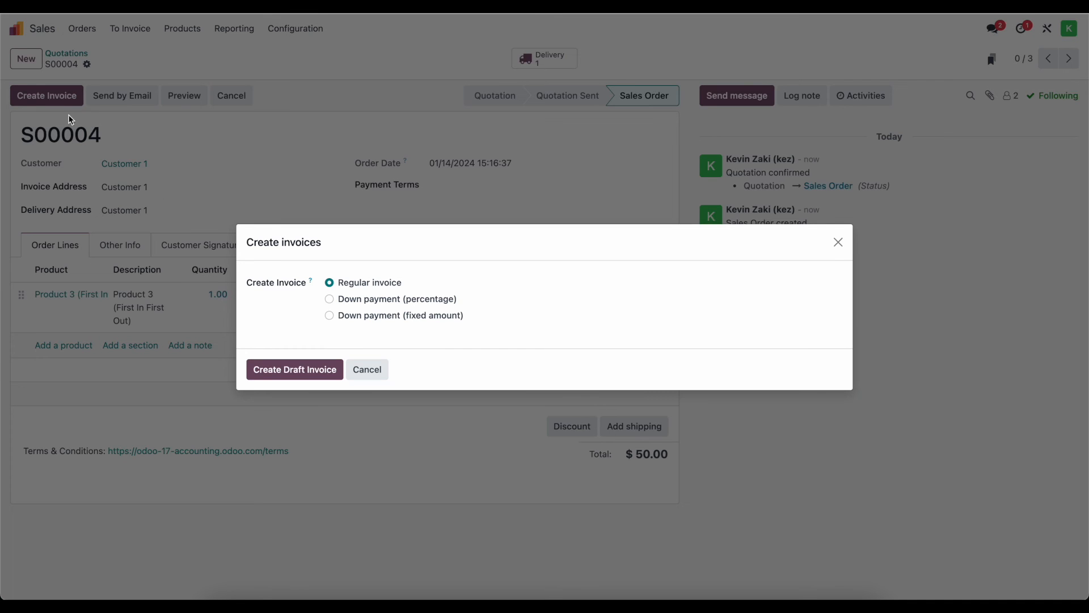
click(295, 368)
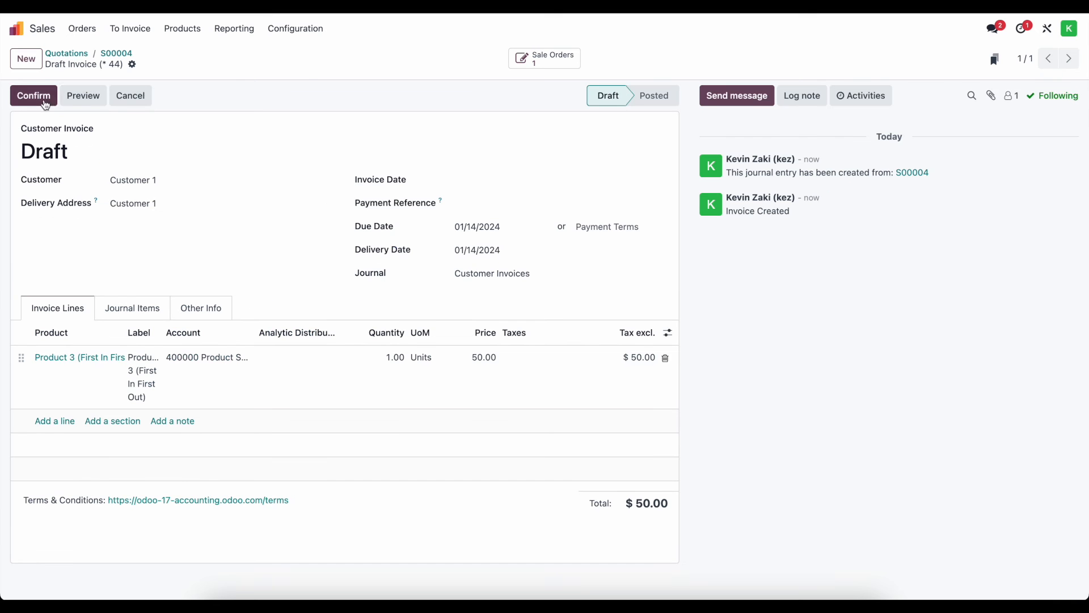
click(33, 95)
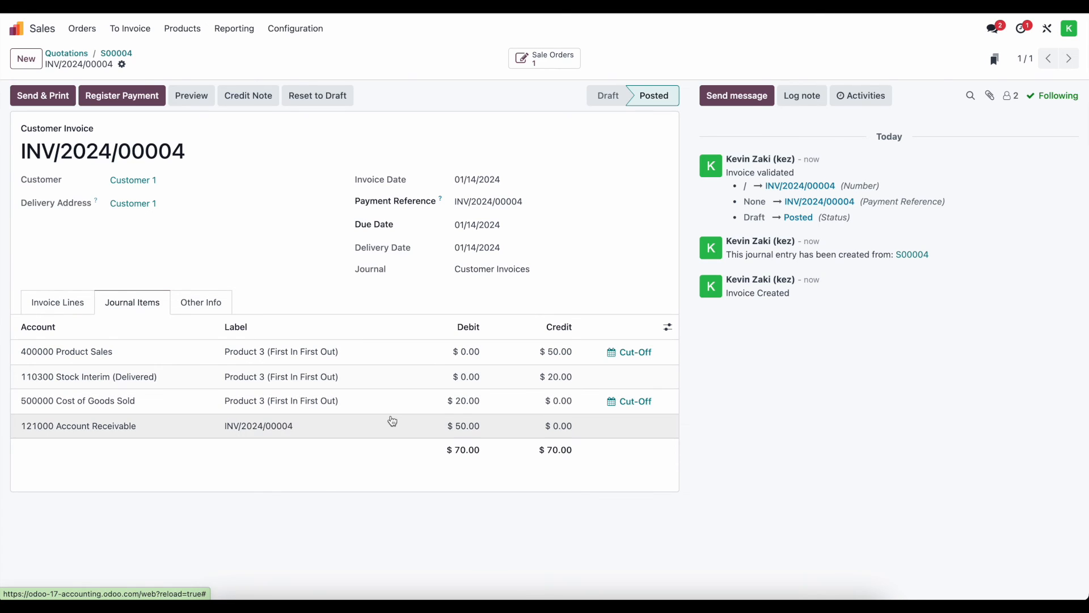
mouse_move(366, 400)
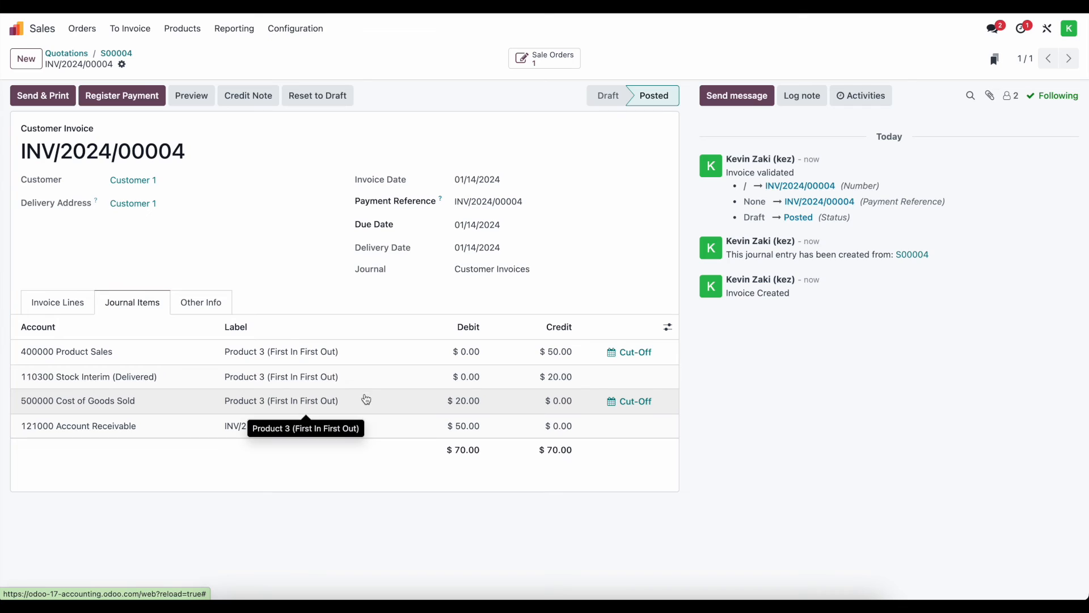
mouse_move(361, 406)
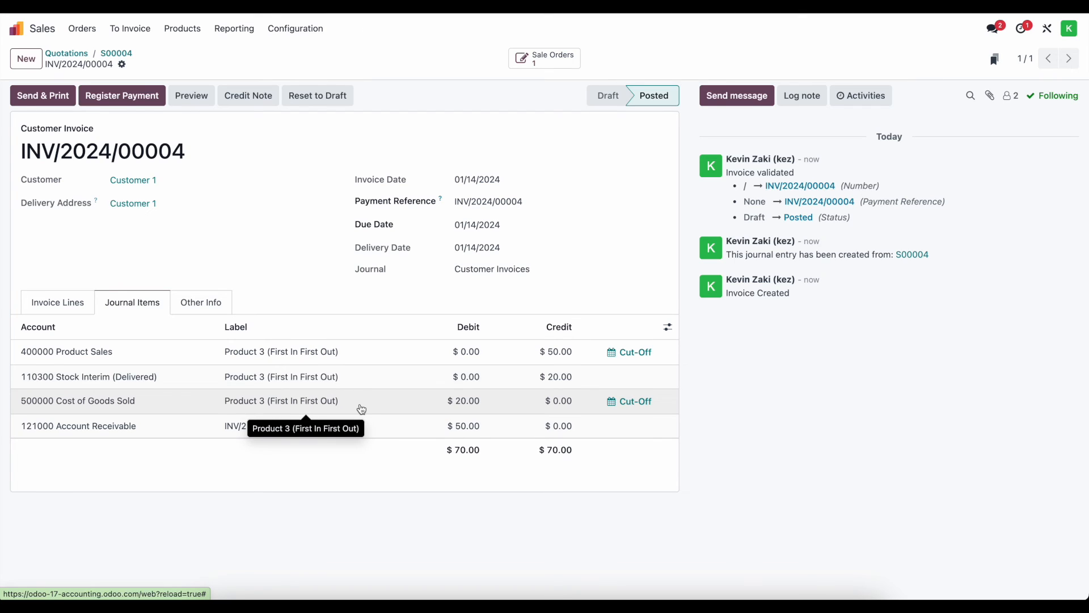
mouse_move(359, 391)
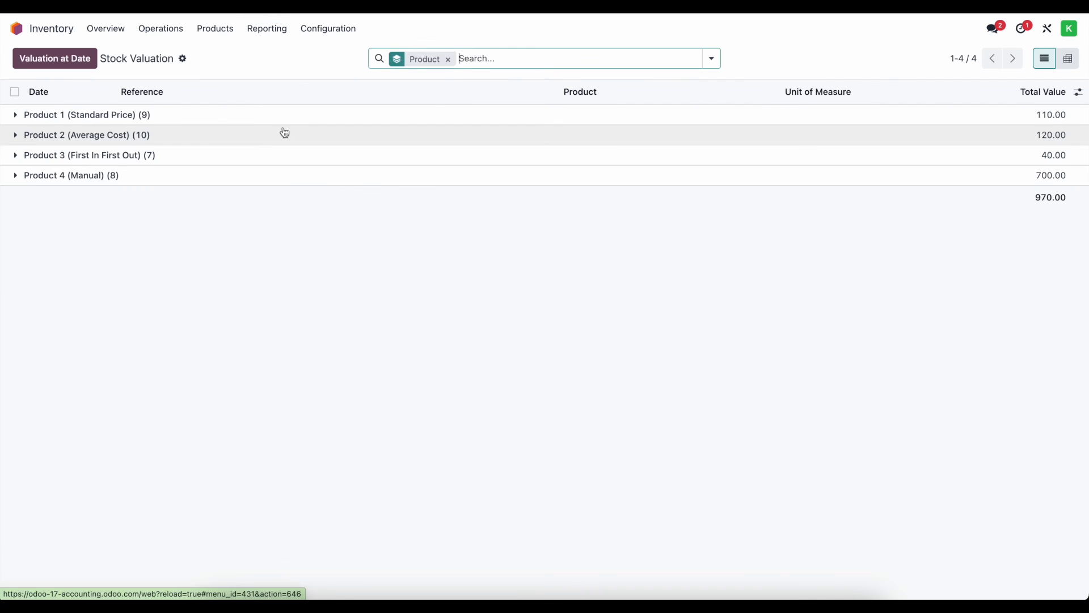
- Expand Product 3's valuation lines, showing the $-20.00 WH/OUT/00004 entry totaling $40.00
click(89, 155)
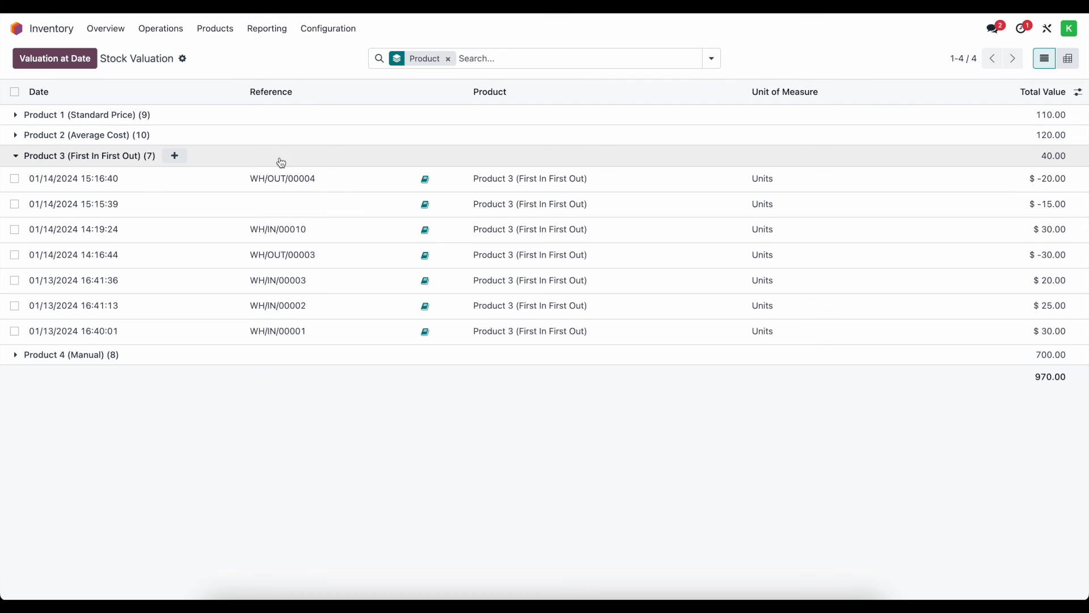
mouse_move(675, 308)
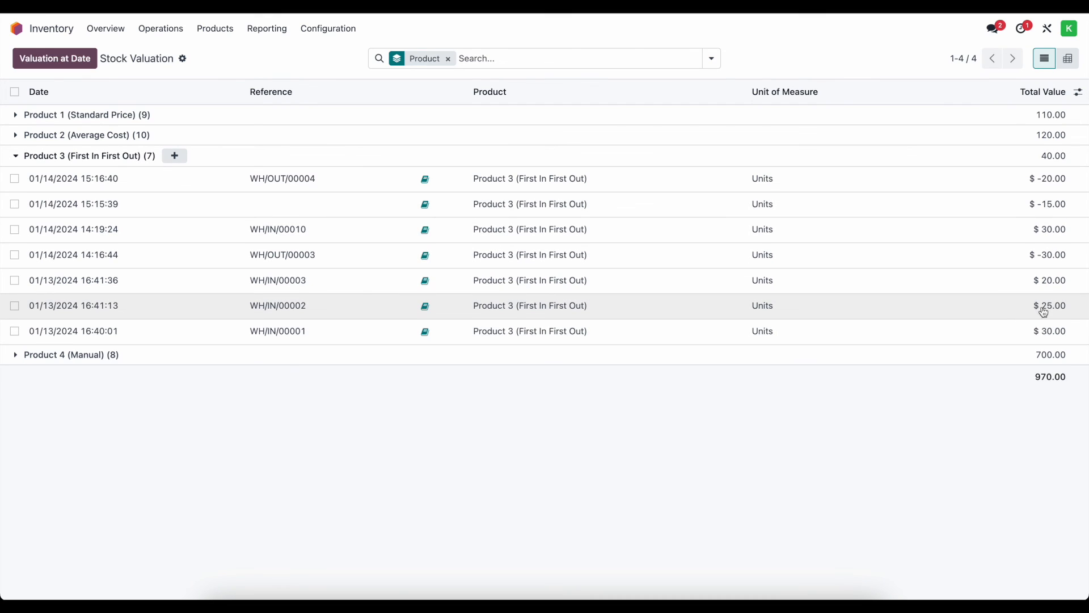
mouse_move(1025, 314)
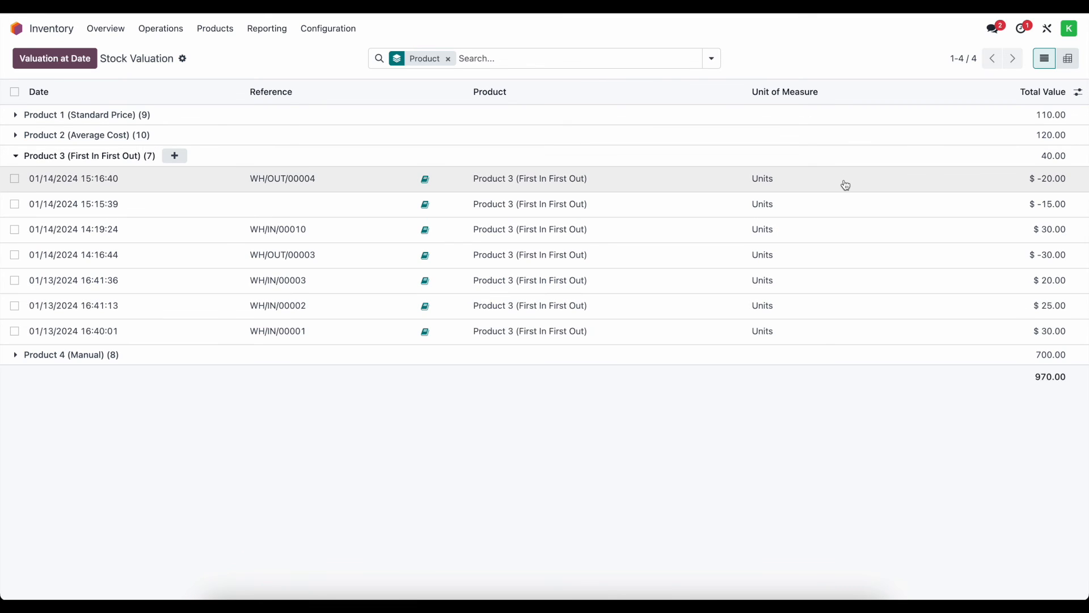
mouse_move(845, 184)
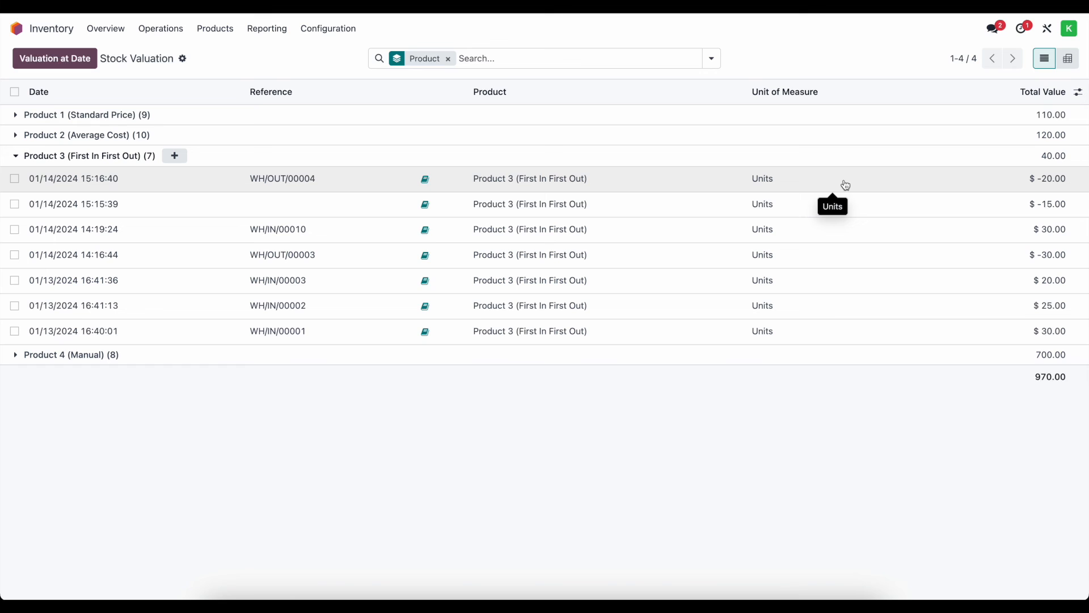
mouse_move(868, 309)
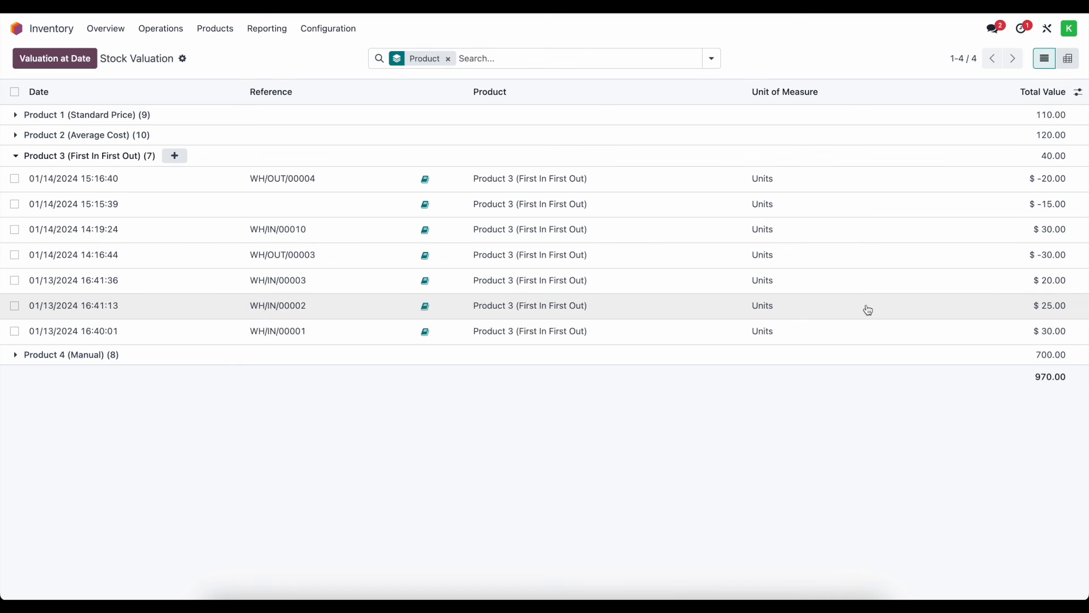
mouse_move(899, 245)
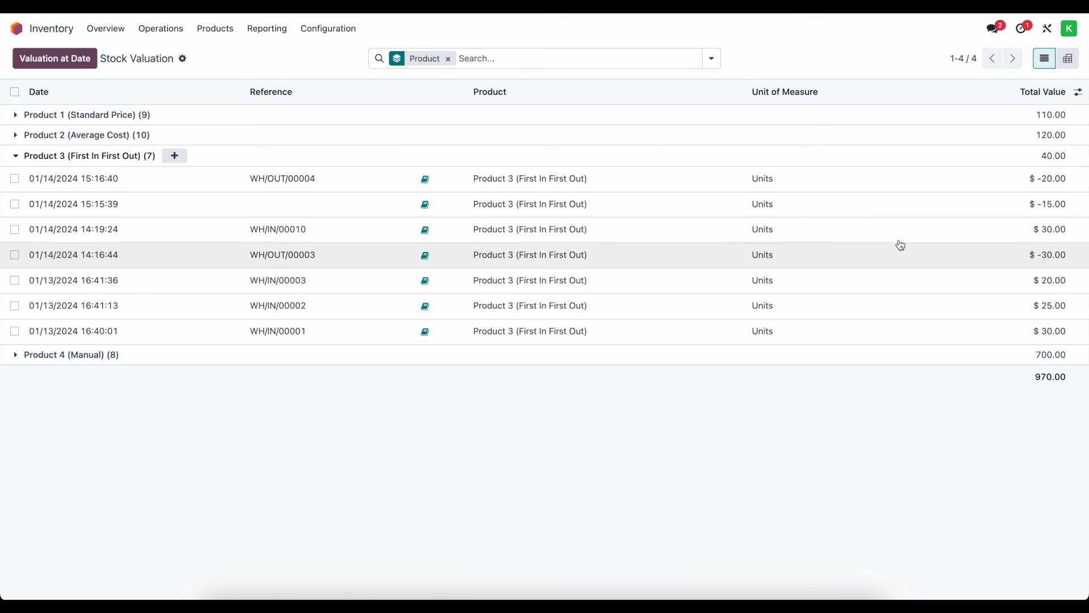
mouse_move(865, 185)
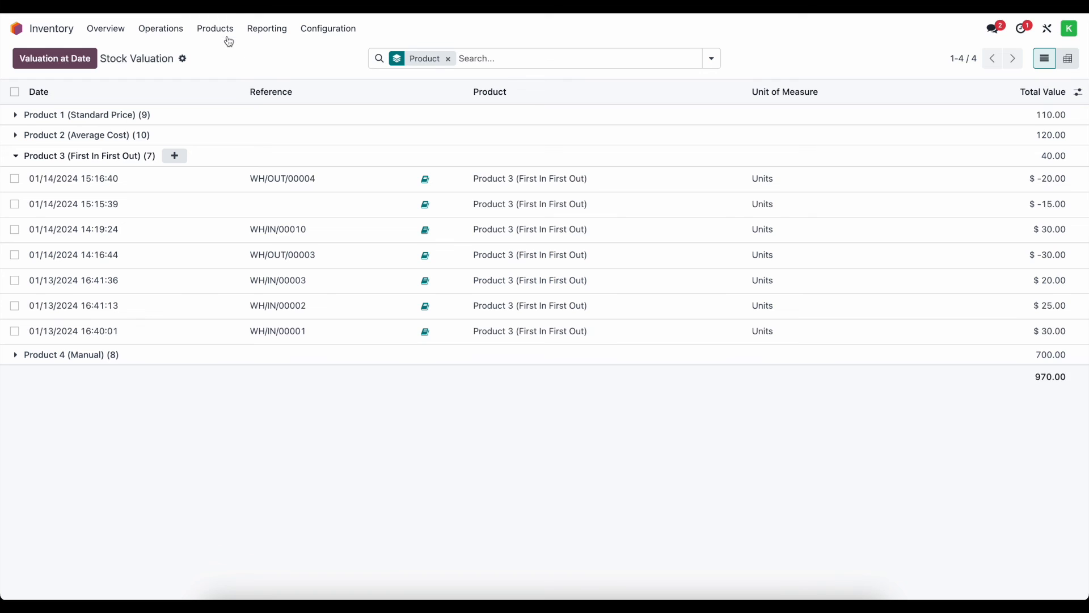
- Lower Product 1 (Standard Price) cost from $22.00 to $20.00
click(215, 28)
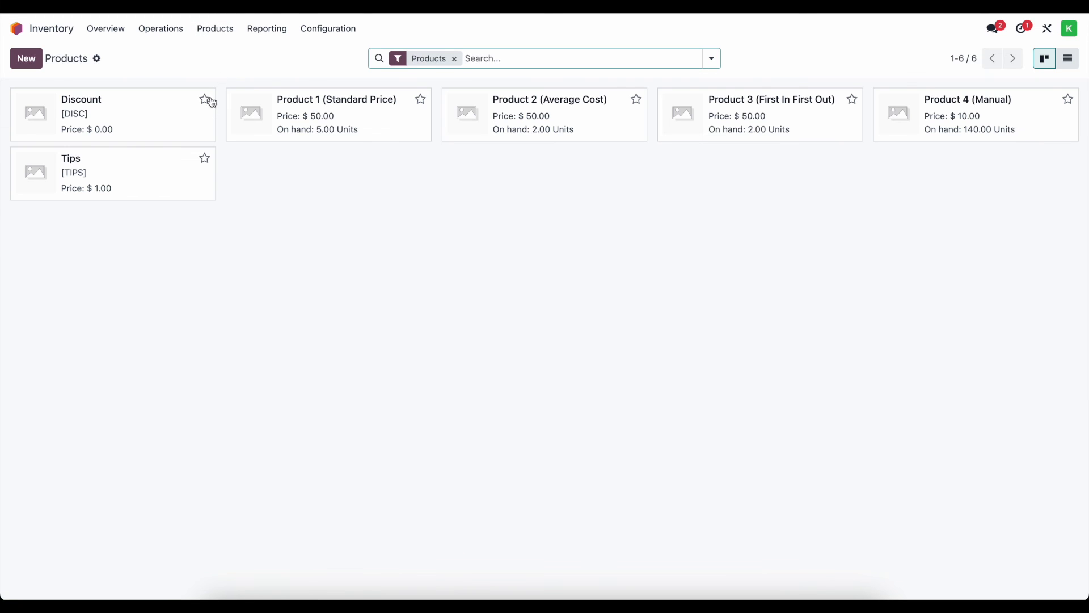
click(336, 100)
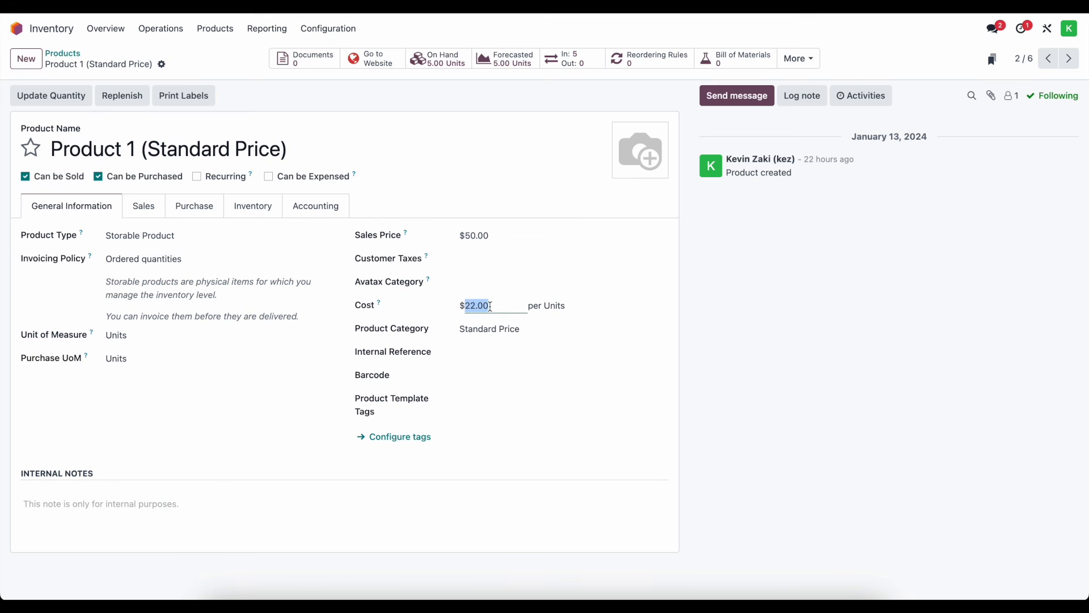
text(20.00)
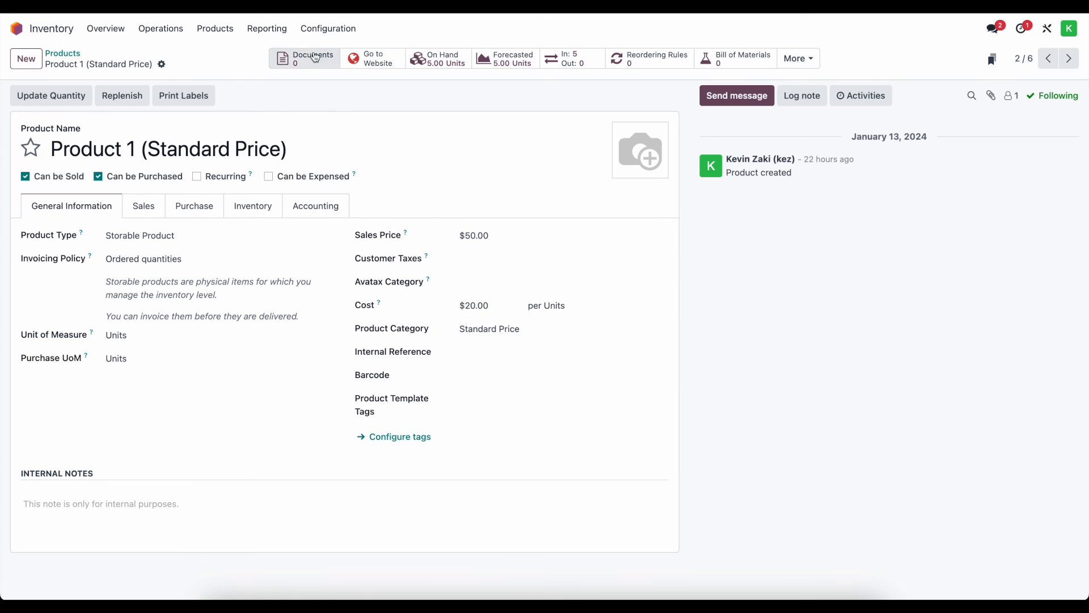
- Verify the $10.00 valuation journal entry STJ/2024/01/0027, then return to the apps home screen
click(266, 28)
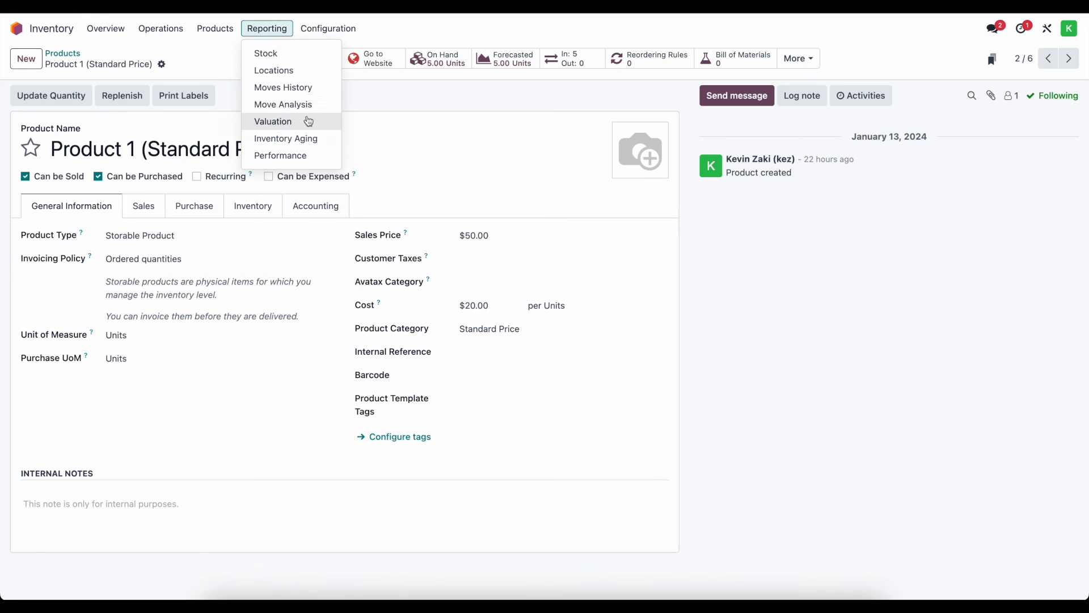
click(272, 121)
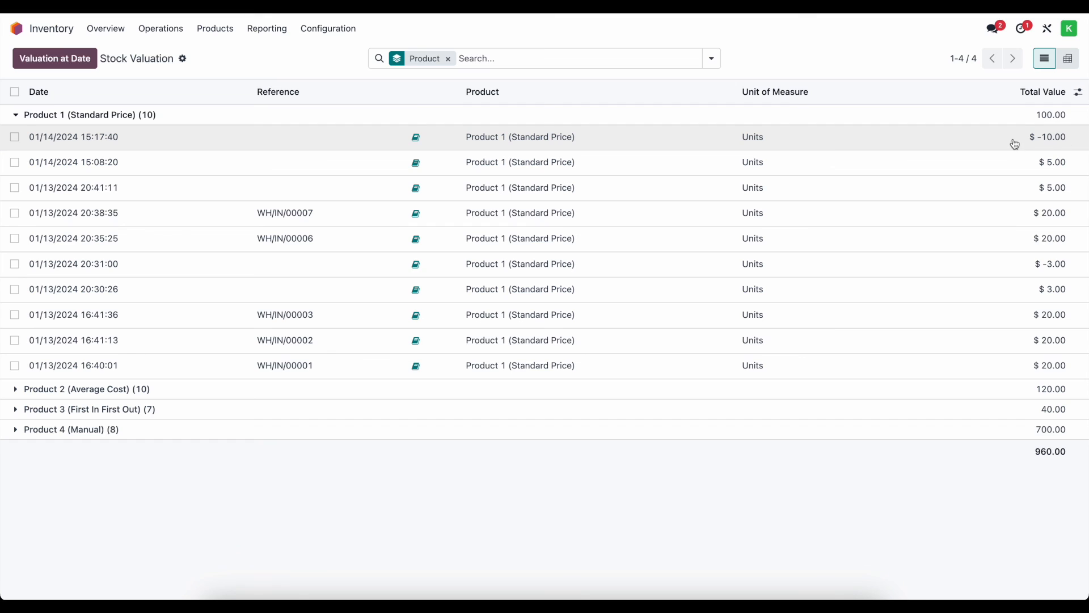
mouse_move(415, 138)
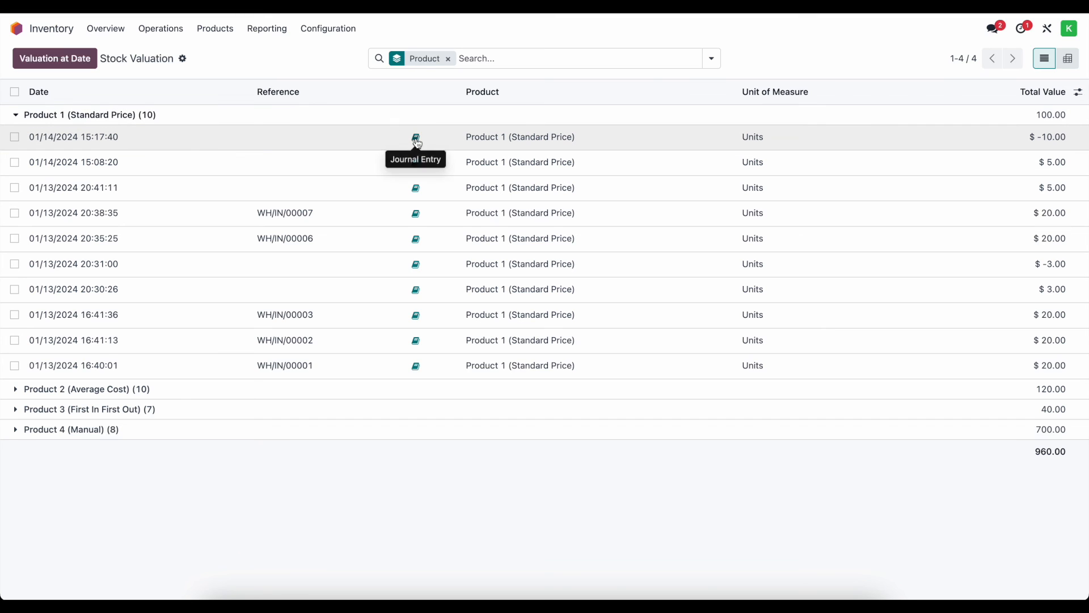
click(415, 137)
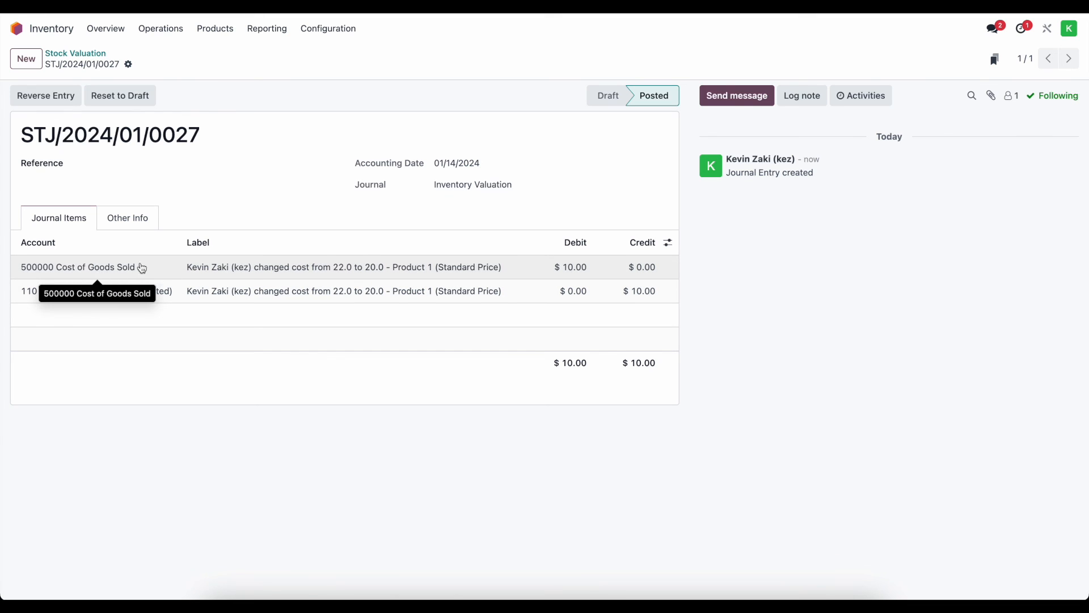
mouse_move(179, 321)
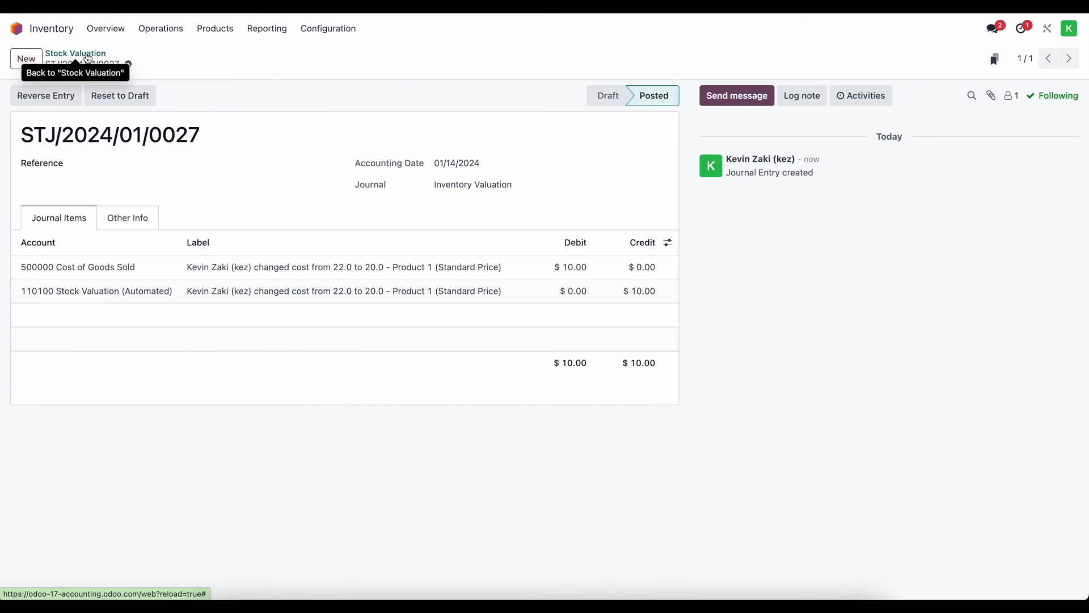
click(16, 28)
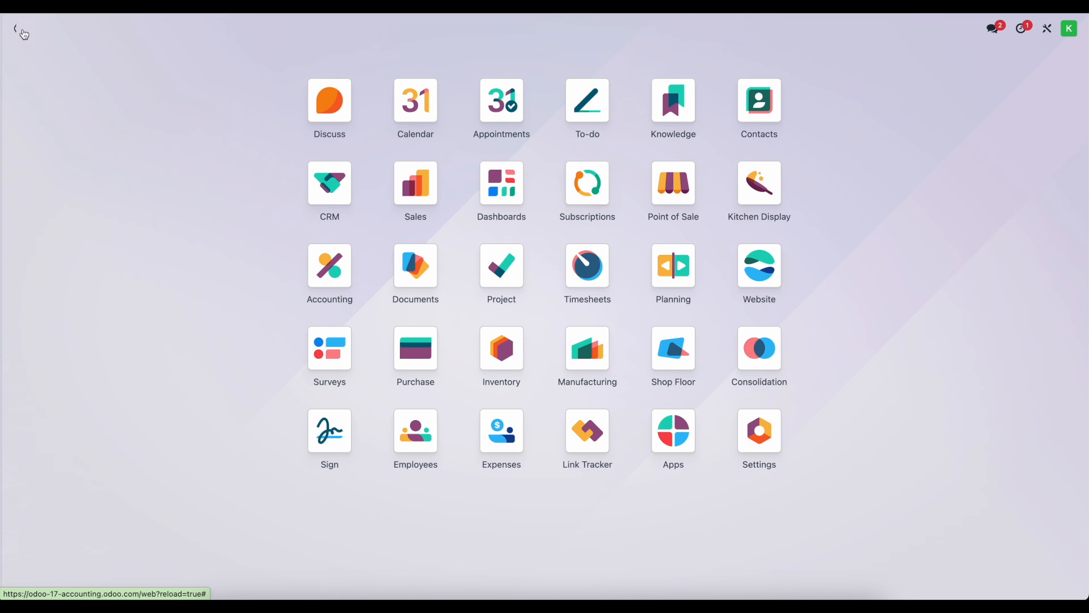